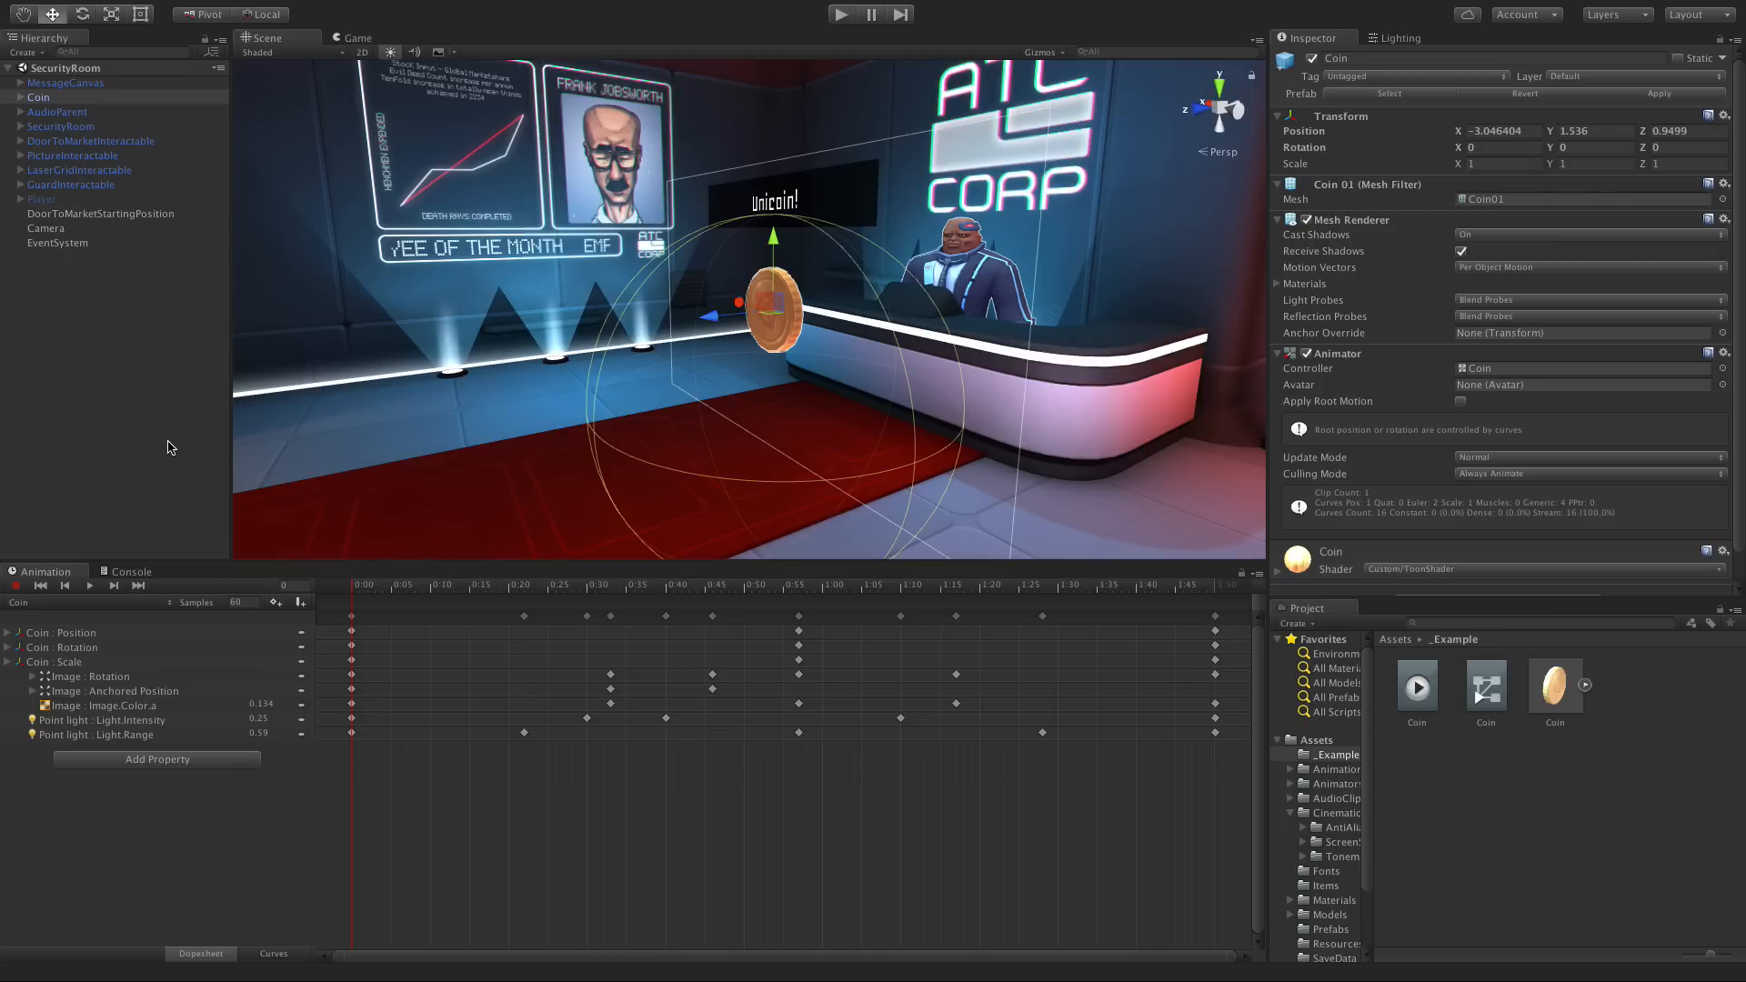
# Box-select the Coin keyframes between about 0:38 and 1:02 in the Dopesheet
pyautogui.moveTo(519, 611); pyautogui.dragTo(802, 734)
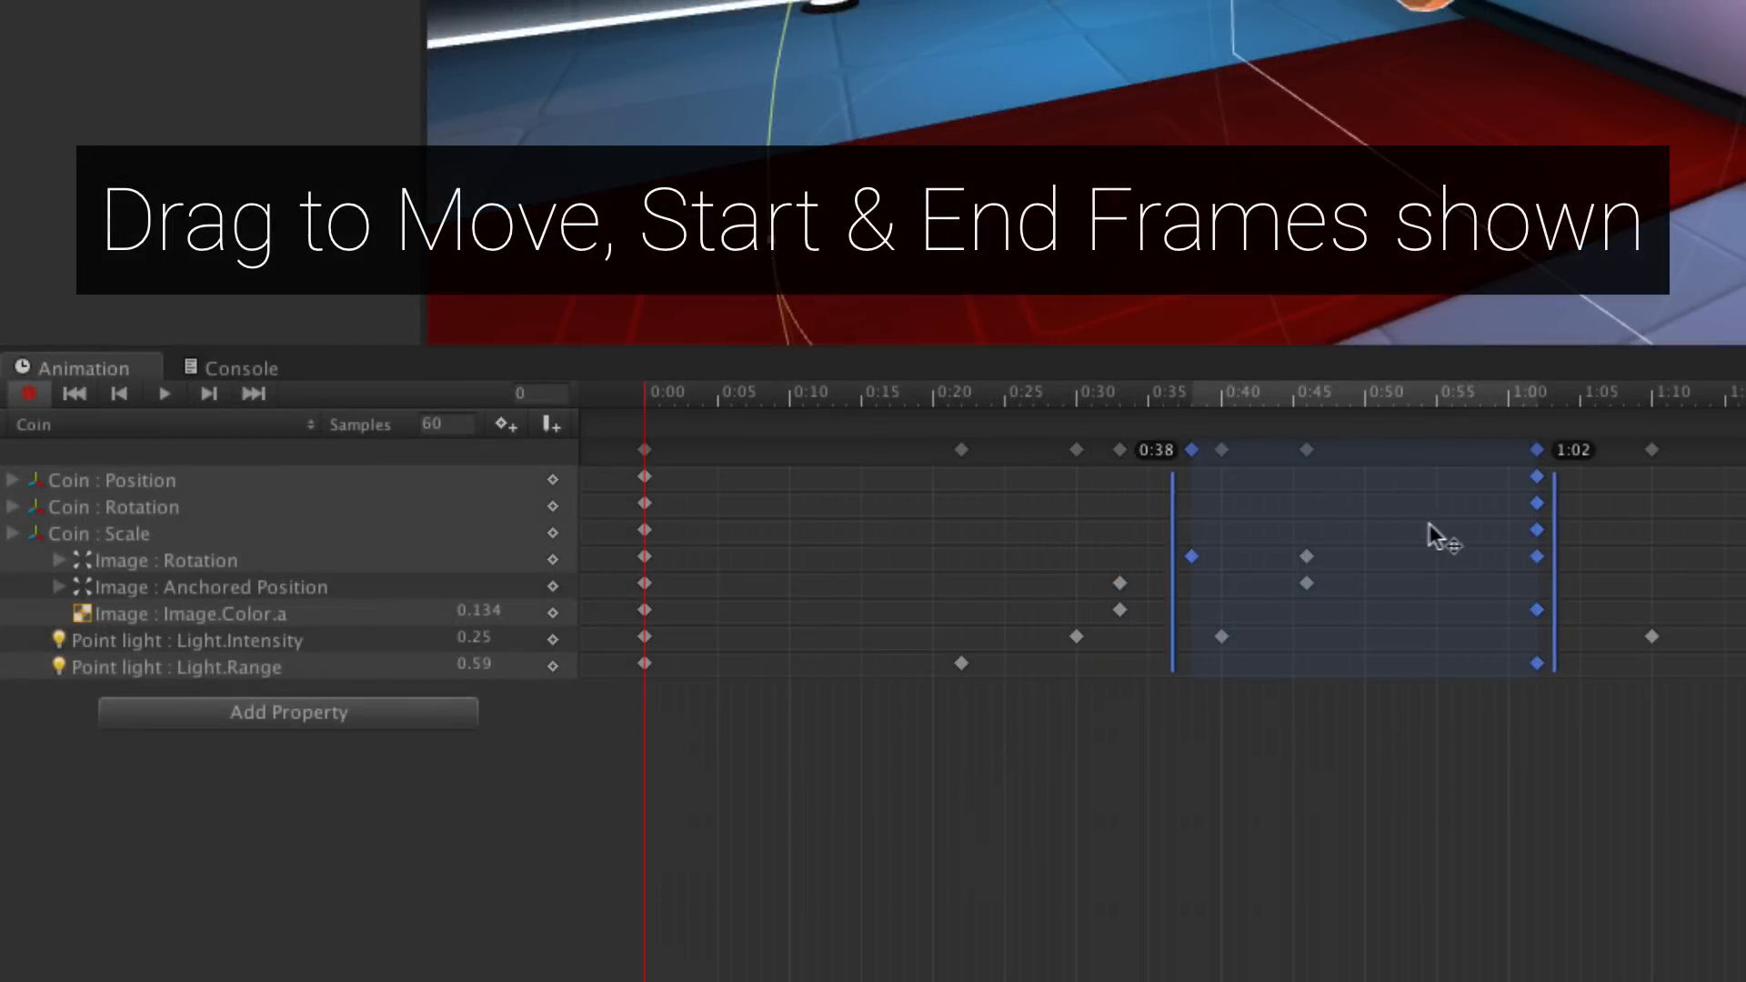
# Drag the selected Coin keyframes earlier so the block spans roughly 0:29 to 0:53
pyautogui.moveTo(1437, 535); pyautogui.dragTo(1292, 529)
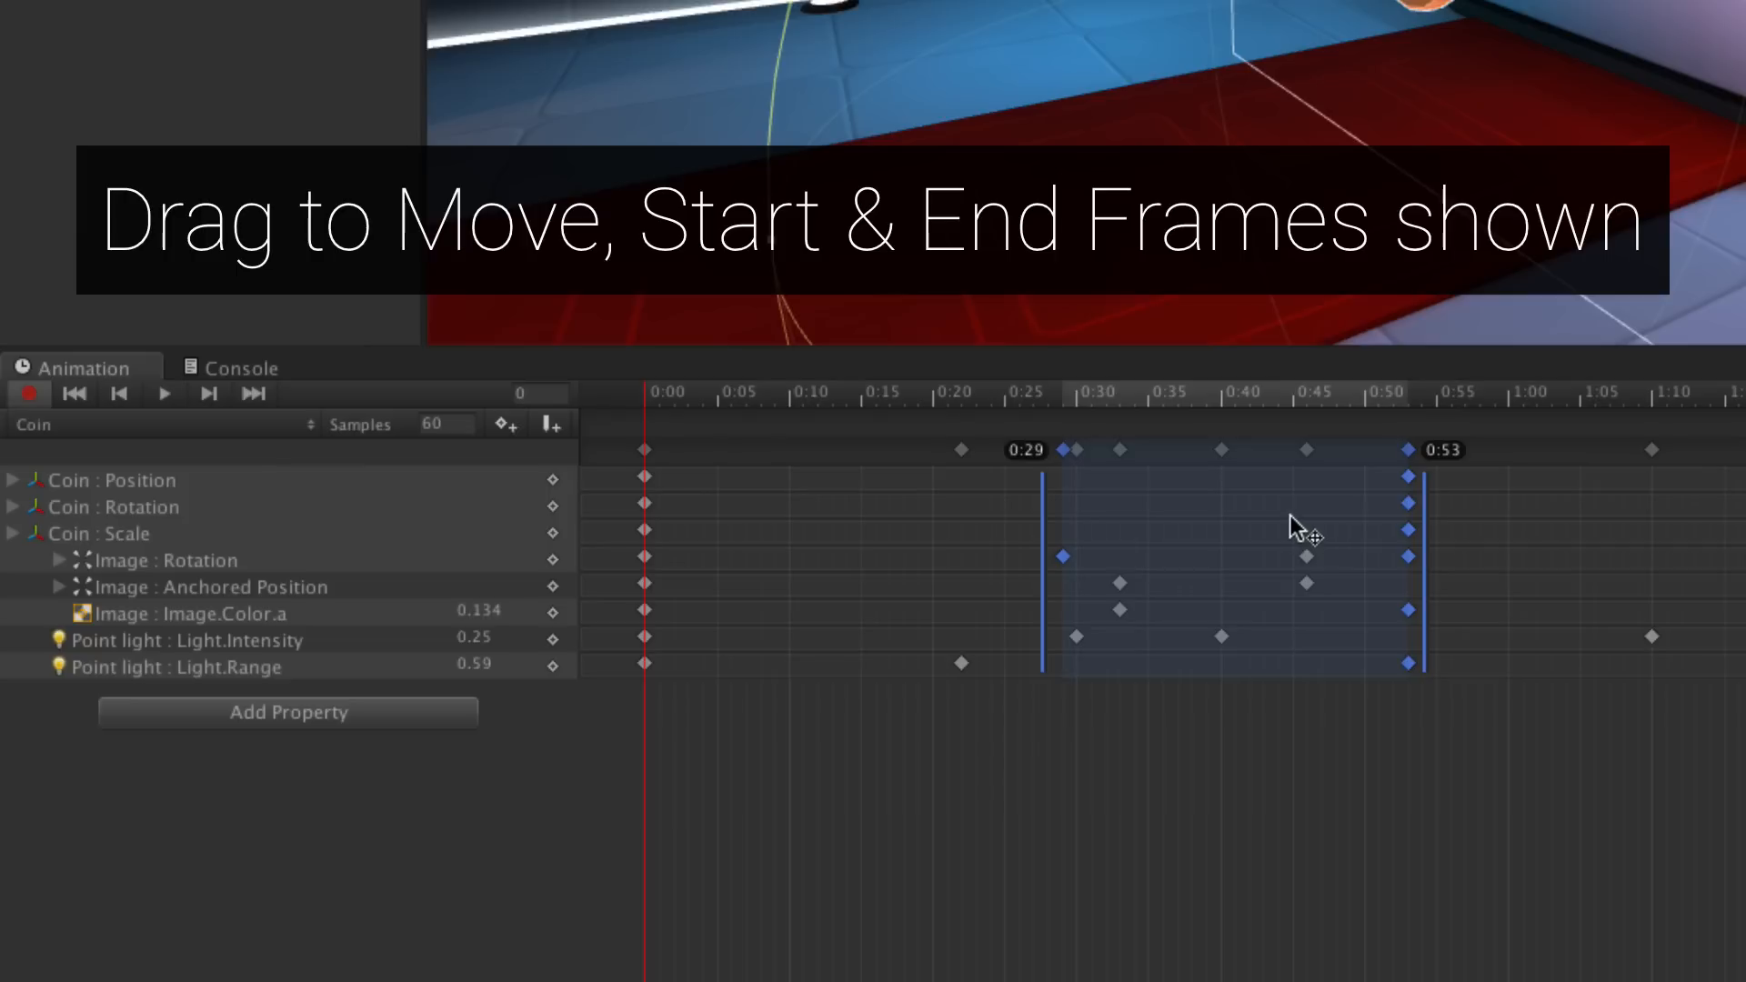
pyautogui.moveTo(1291, 529); pyautogui.dragTo(1448, 540)
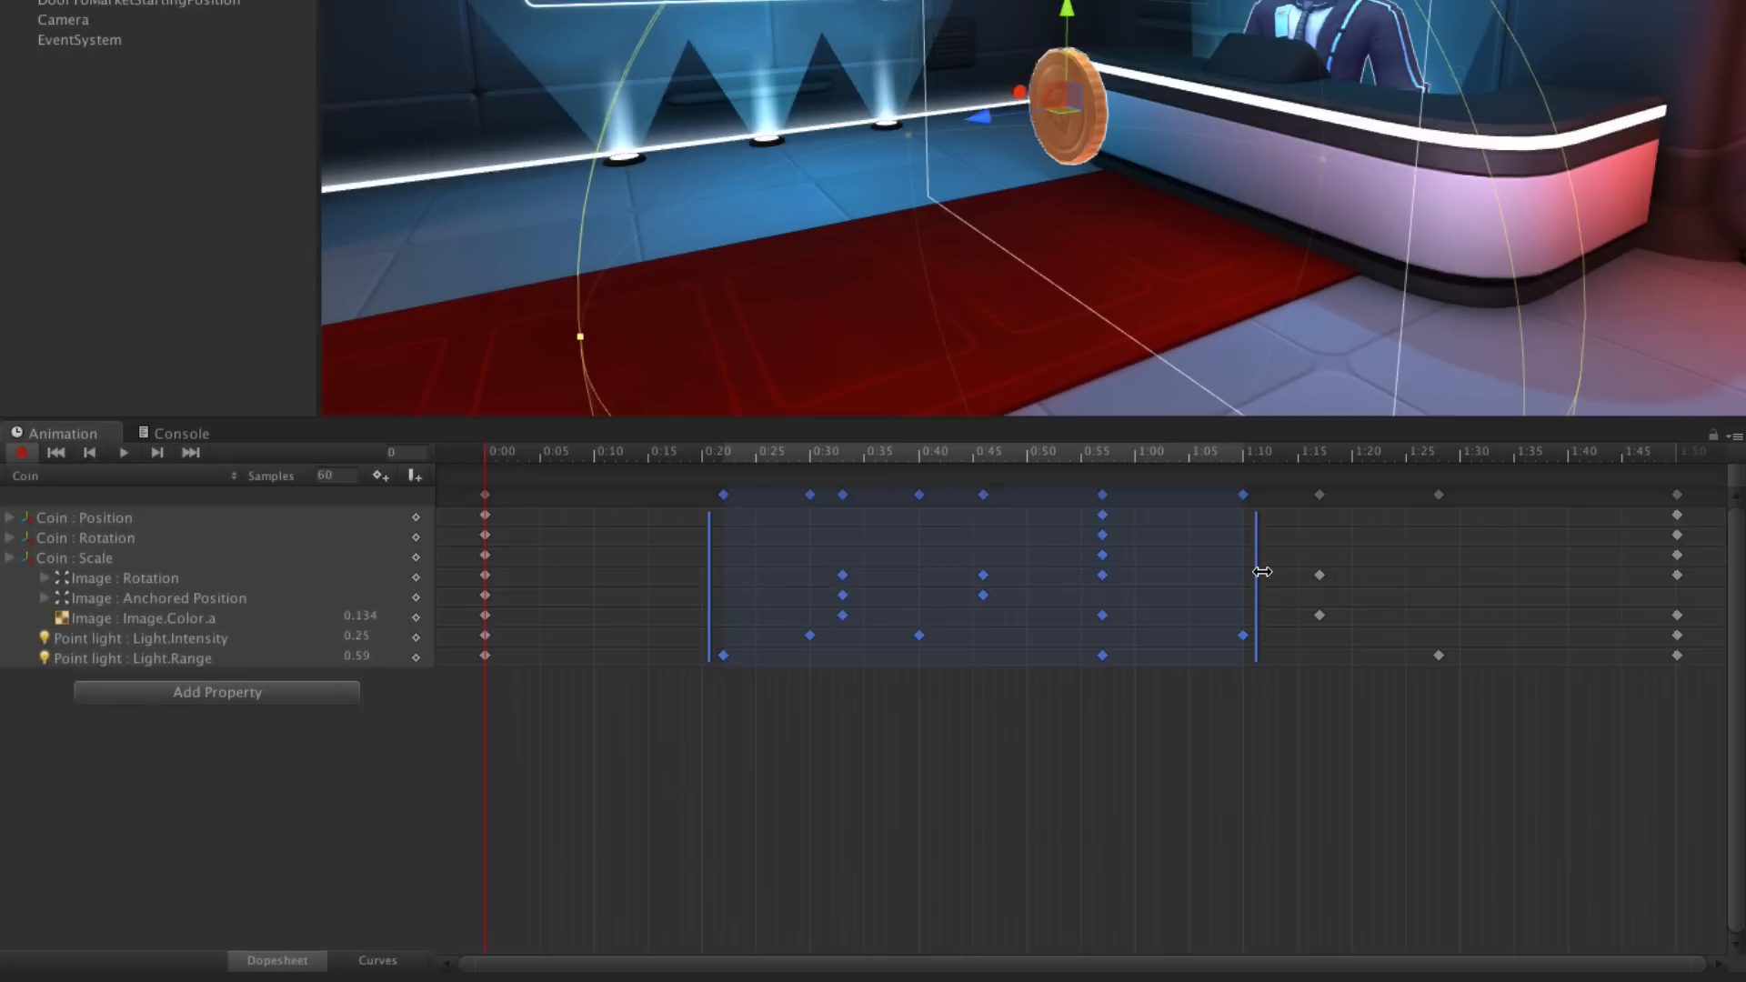
pyautogui.moveTo(1259, 573); pyautogui.dragTo(1224, 573)
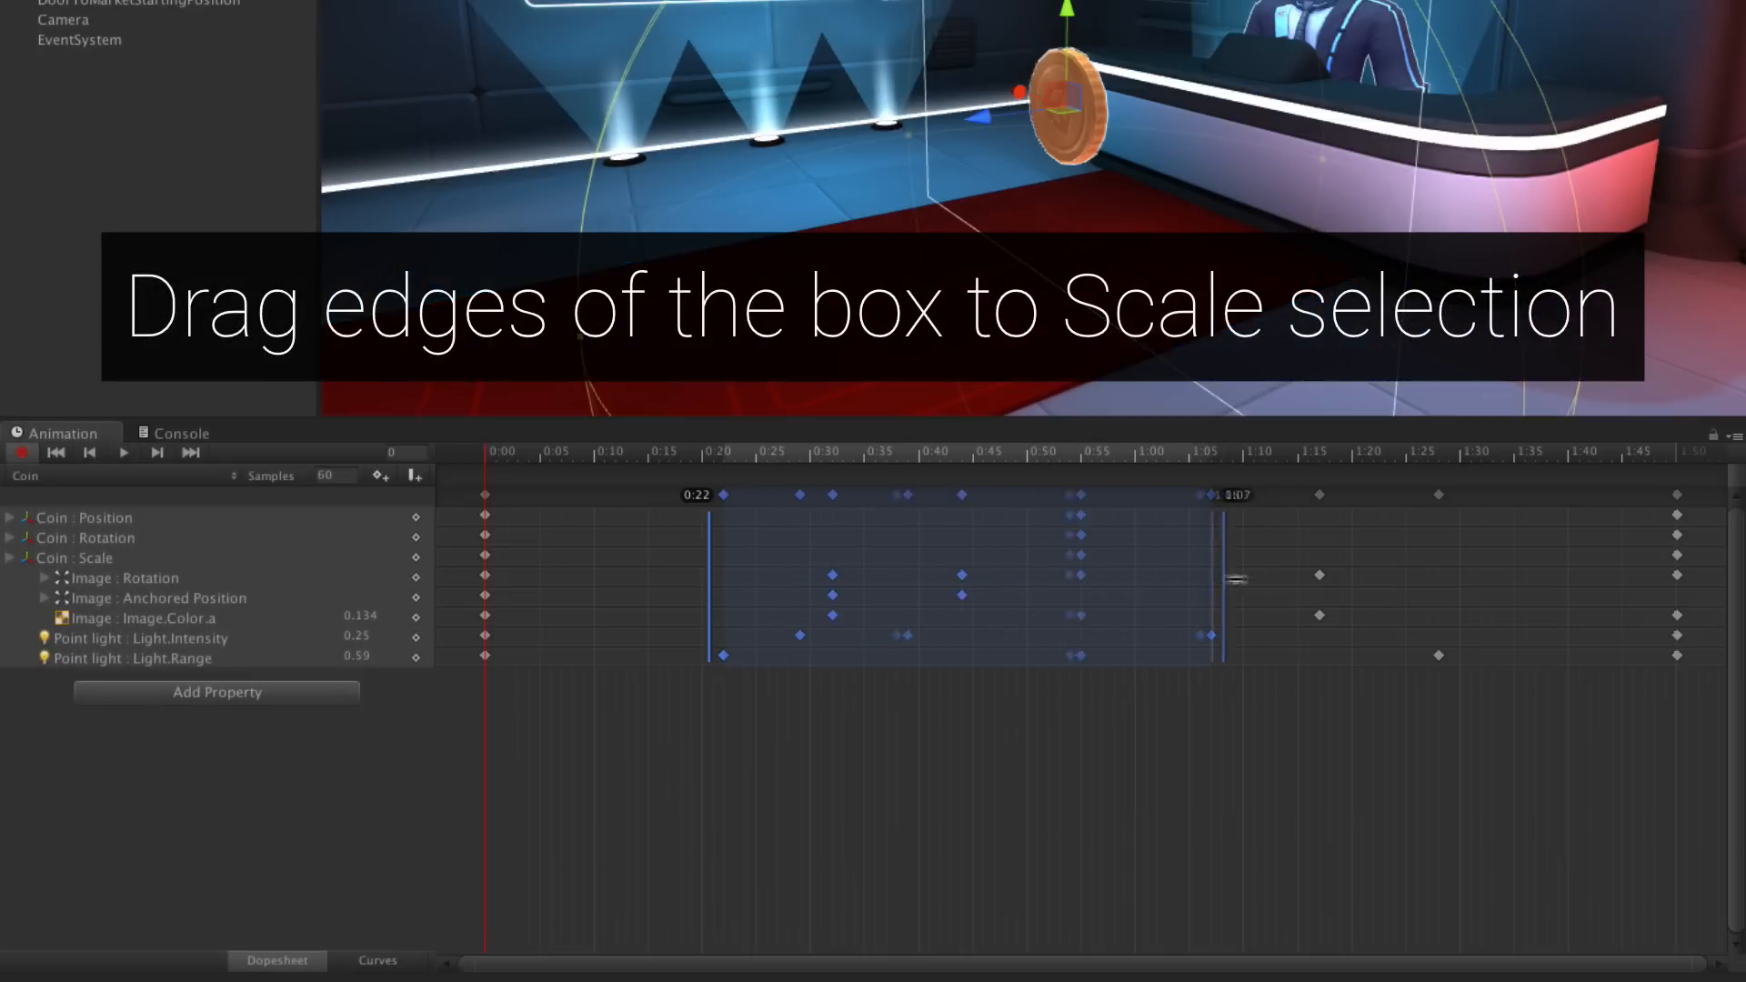
pyautogui.moveTo(1224, 546); pyautogui.dragTo(1501, 546)
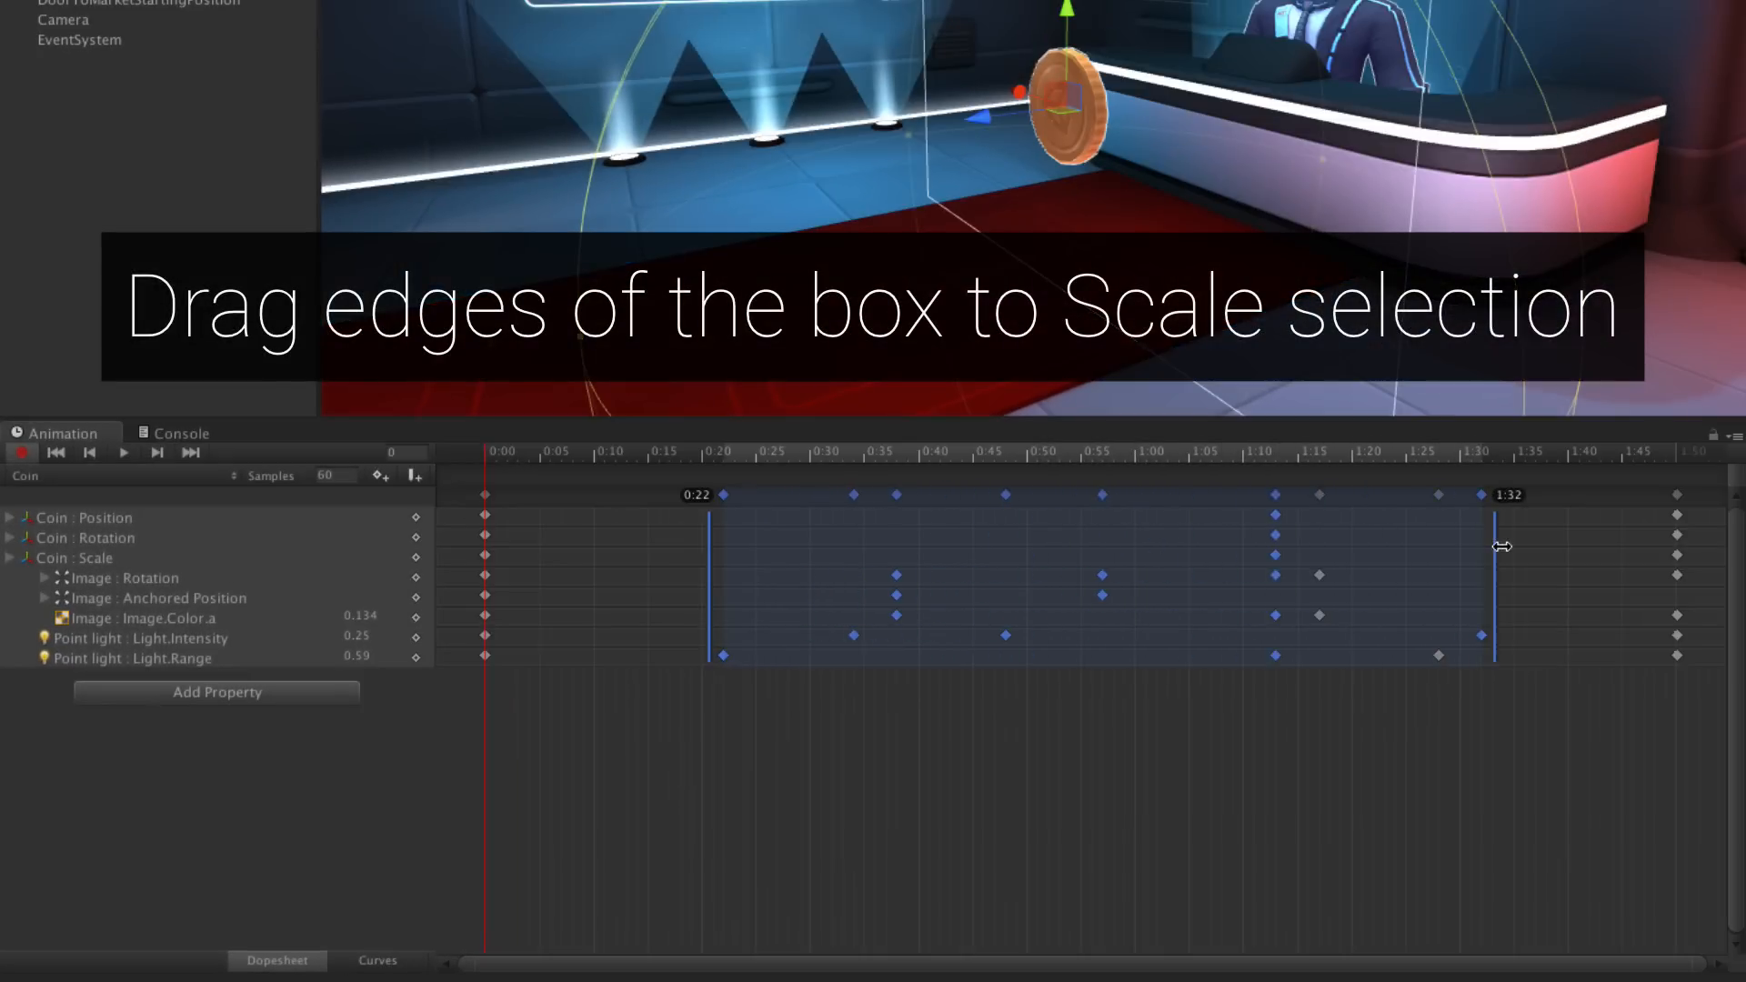
pyautogui.moveTo(1502, 546); pyautogui.dragTo(1532, 555)
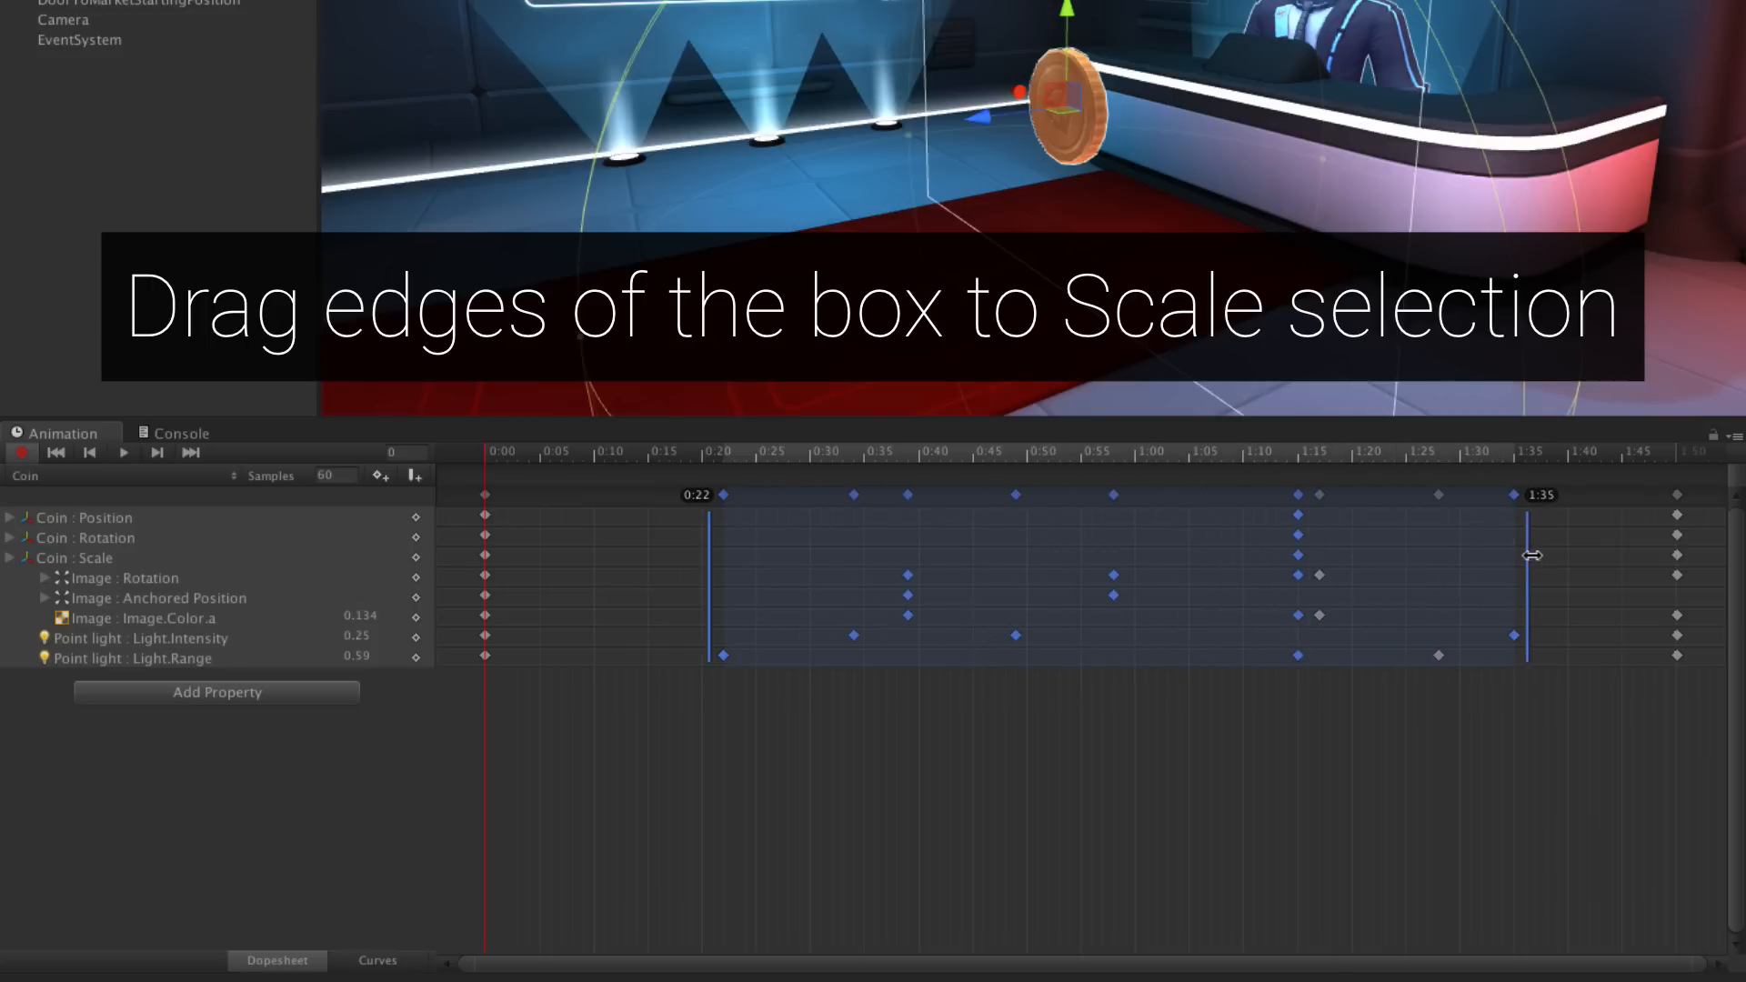
pyautogui.moveTo(1531, 557); pyautogui.dragTo(1191, 547)
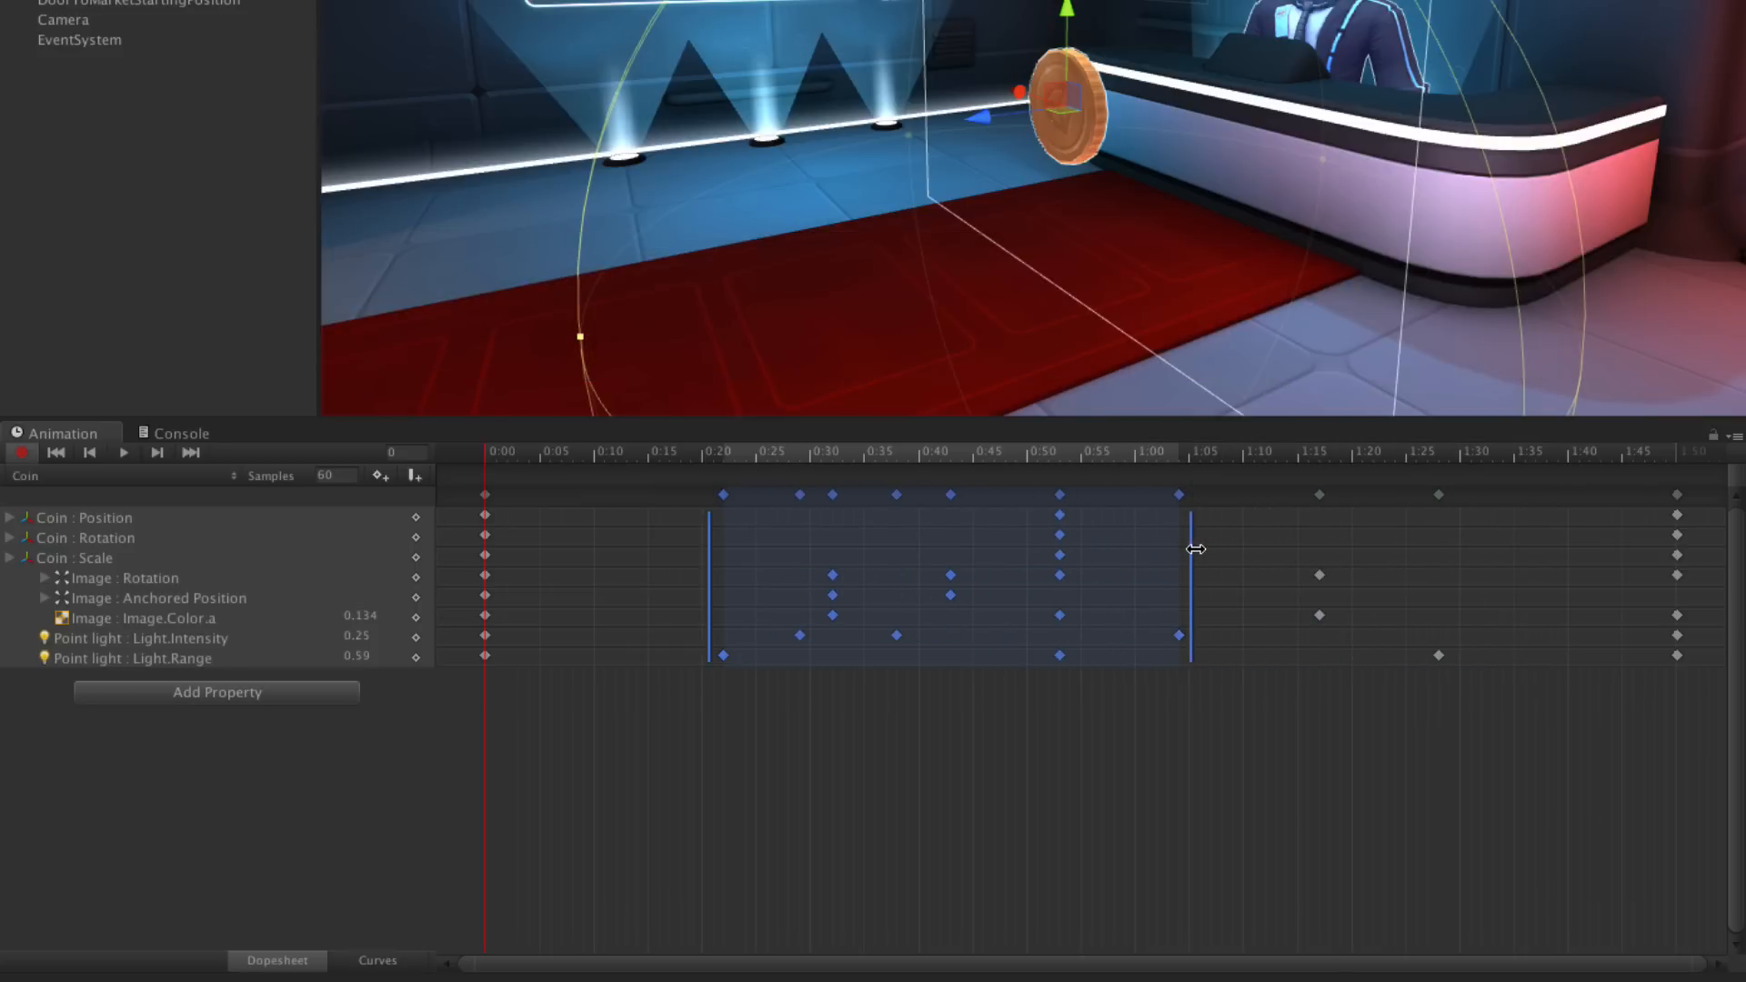
pyautogui.moveTo(1186, 548); pyautogui.dragTo(1252, 602)
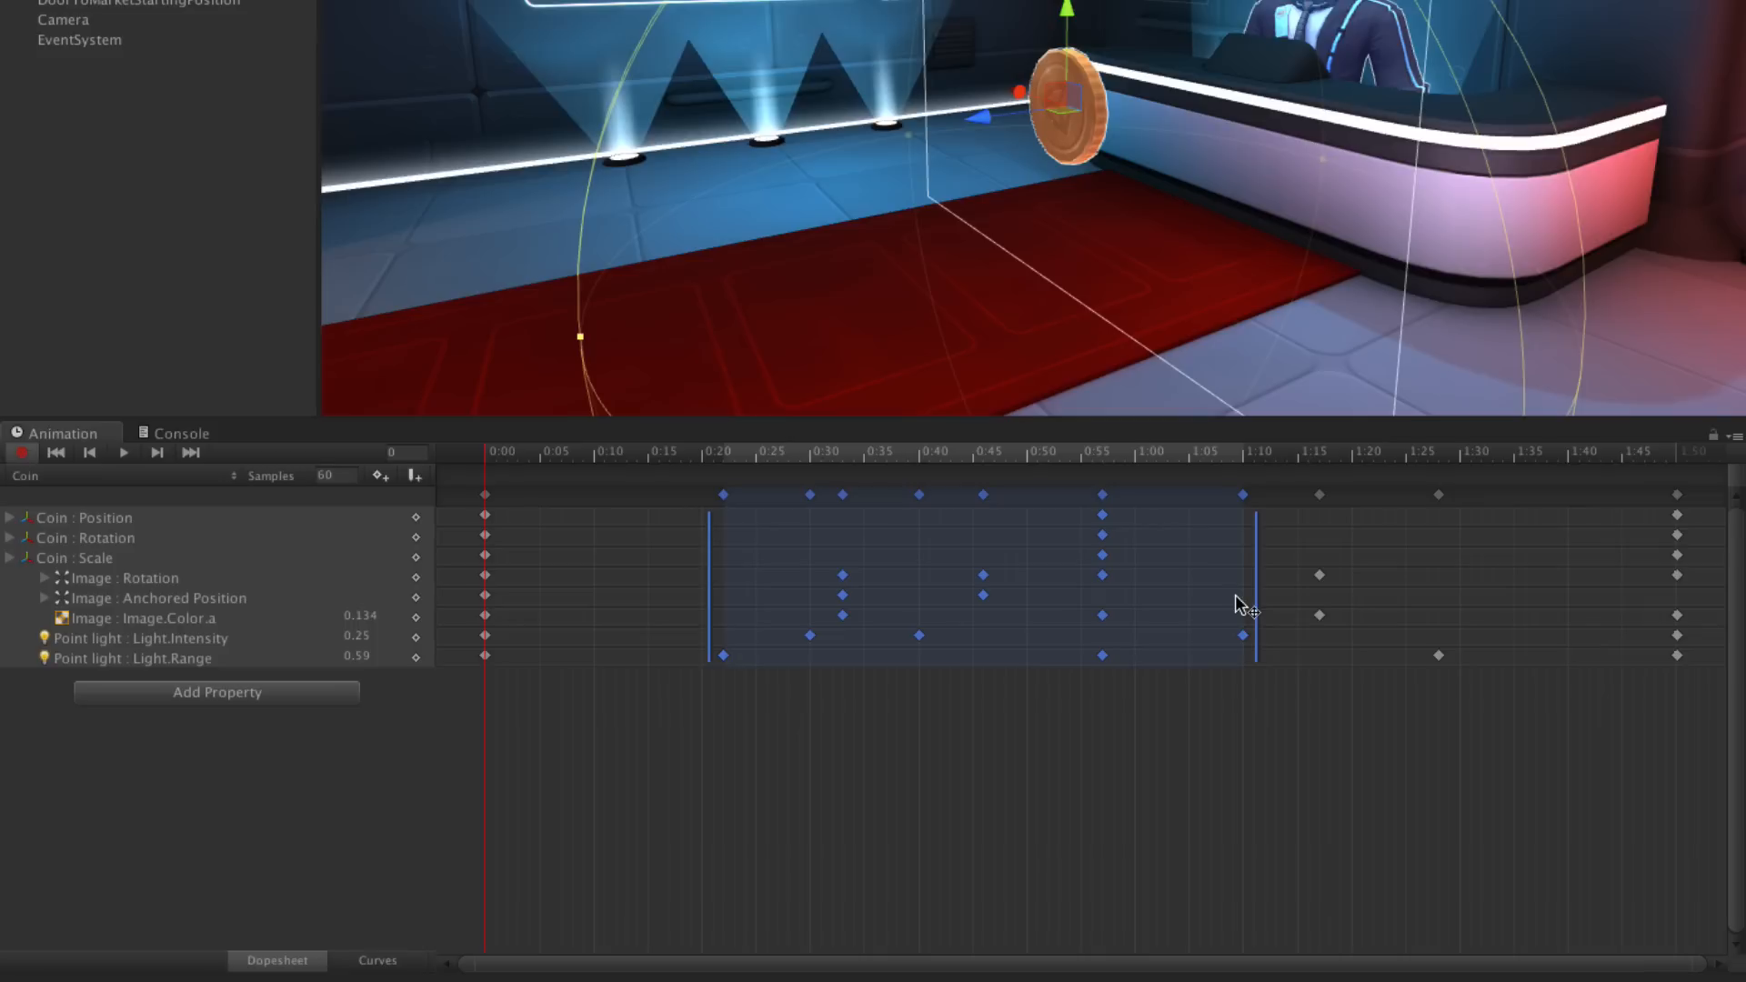
# With ripple editing (R) on, scale the block's right edge in to end near 1:00
pyautogui.press('r')
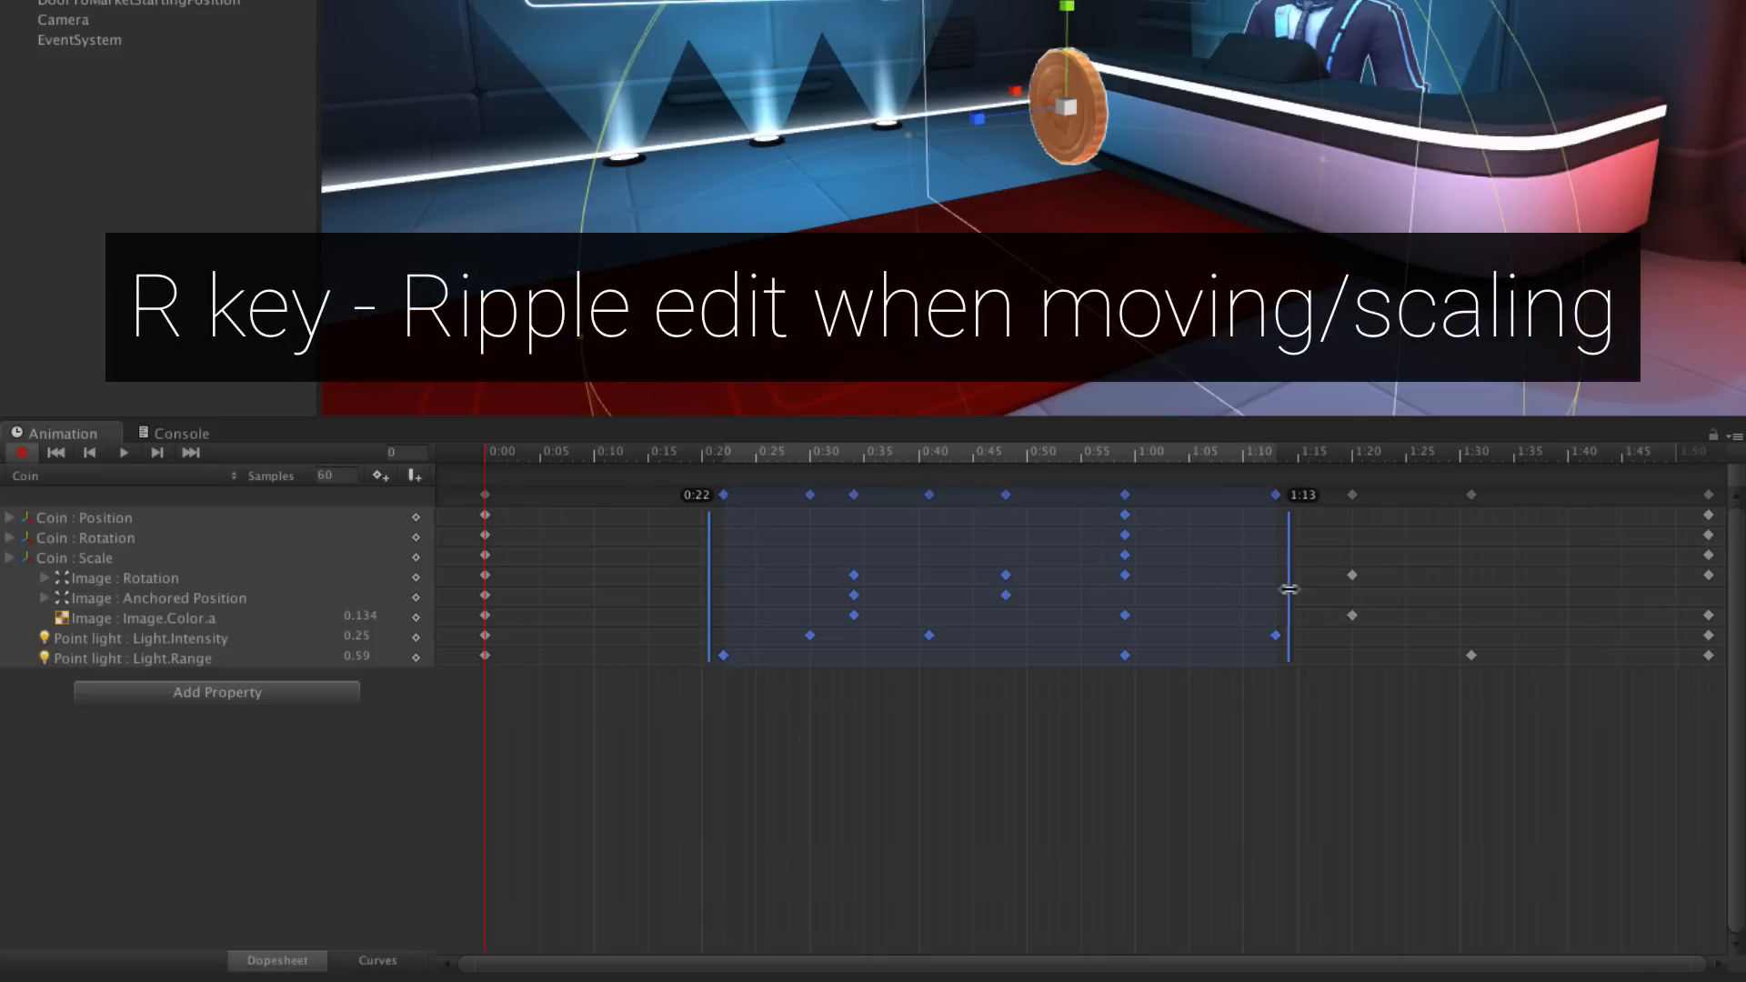
pyautogui.moveTo(1292, 587); pyautogui.dragTo(1176, 604)
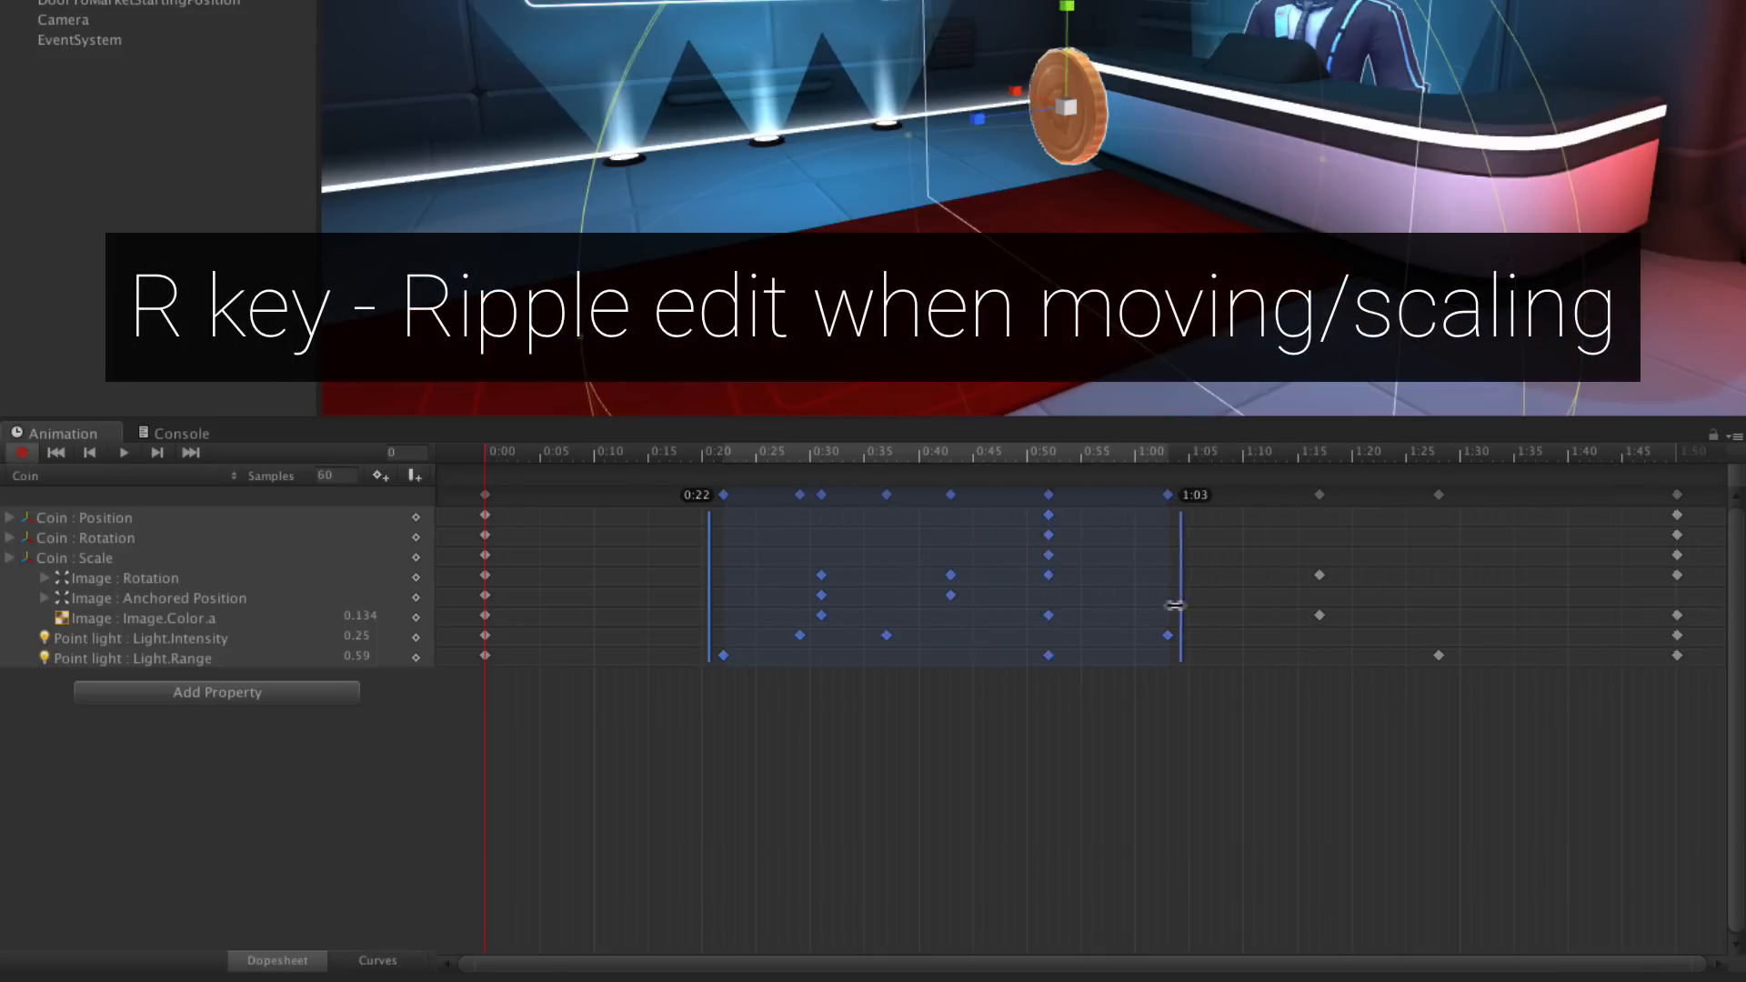
pyautogui.moveTo(1175, 602); pyautogui.dragTo(1201, 593)
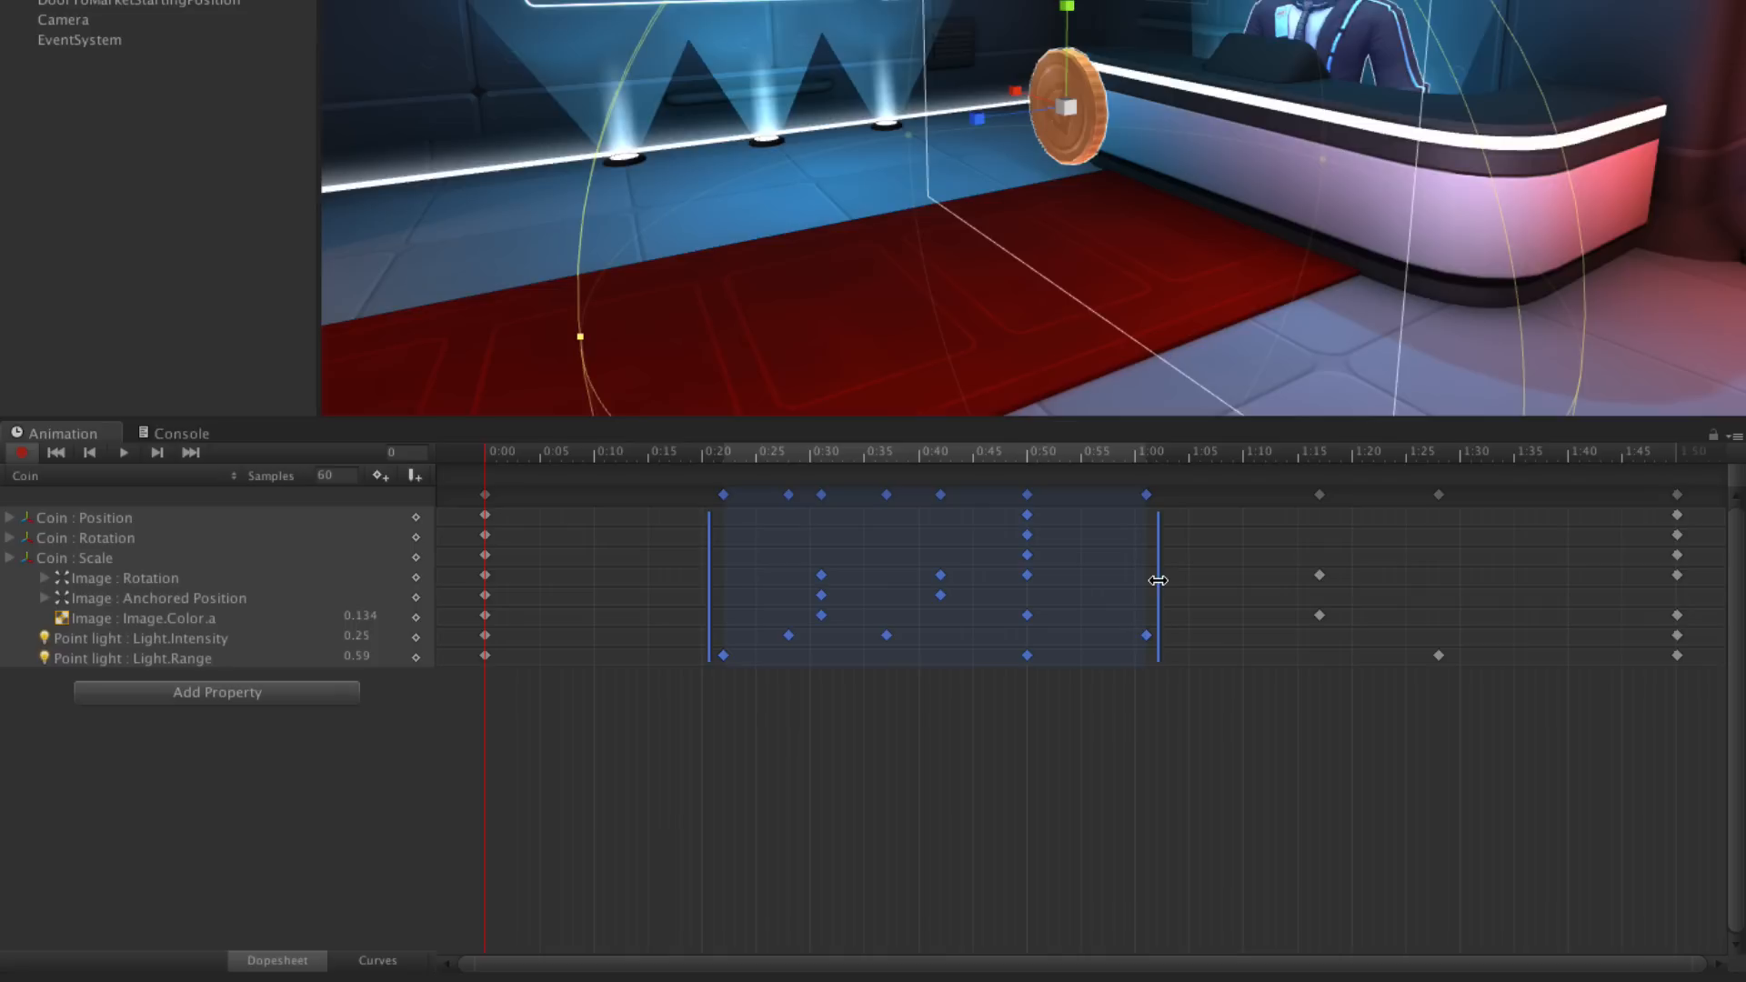
pyautogui.click(377, 961)
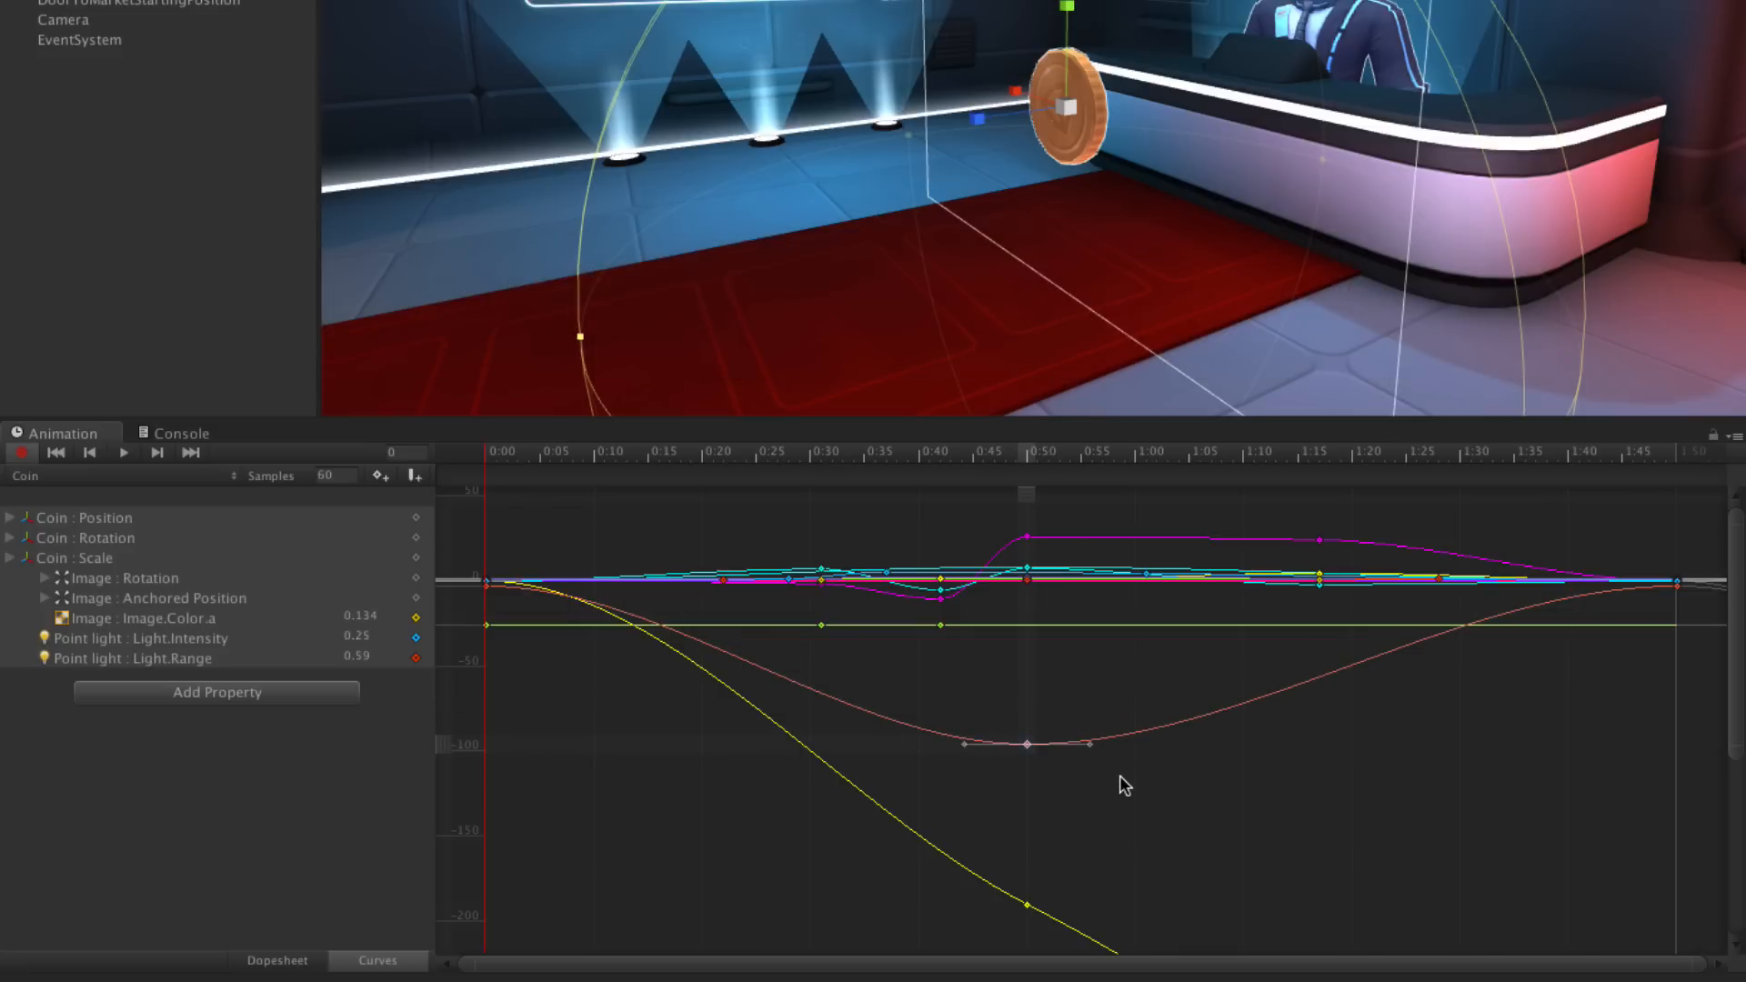
# In Curves view, select the keys from 0:28 to 1:00 and time-scale them
pyautogui.moveTo(821, 534); pyautogui.dragTo(1117, 780)
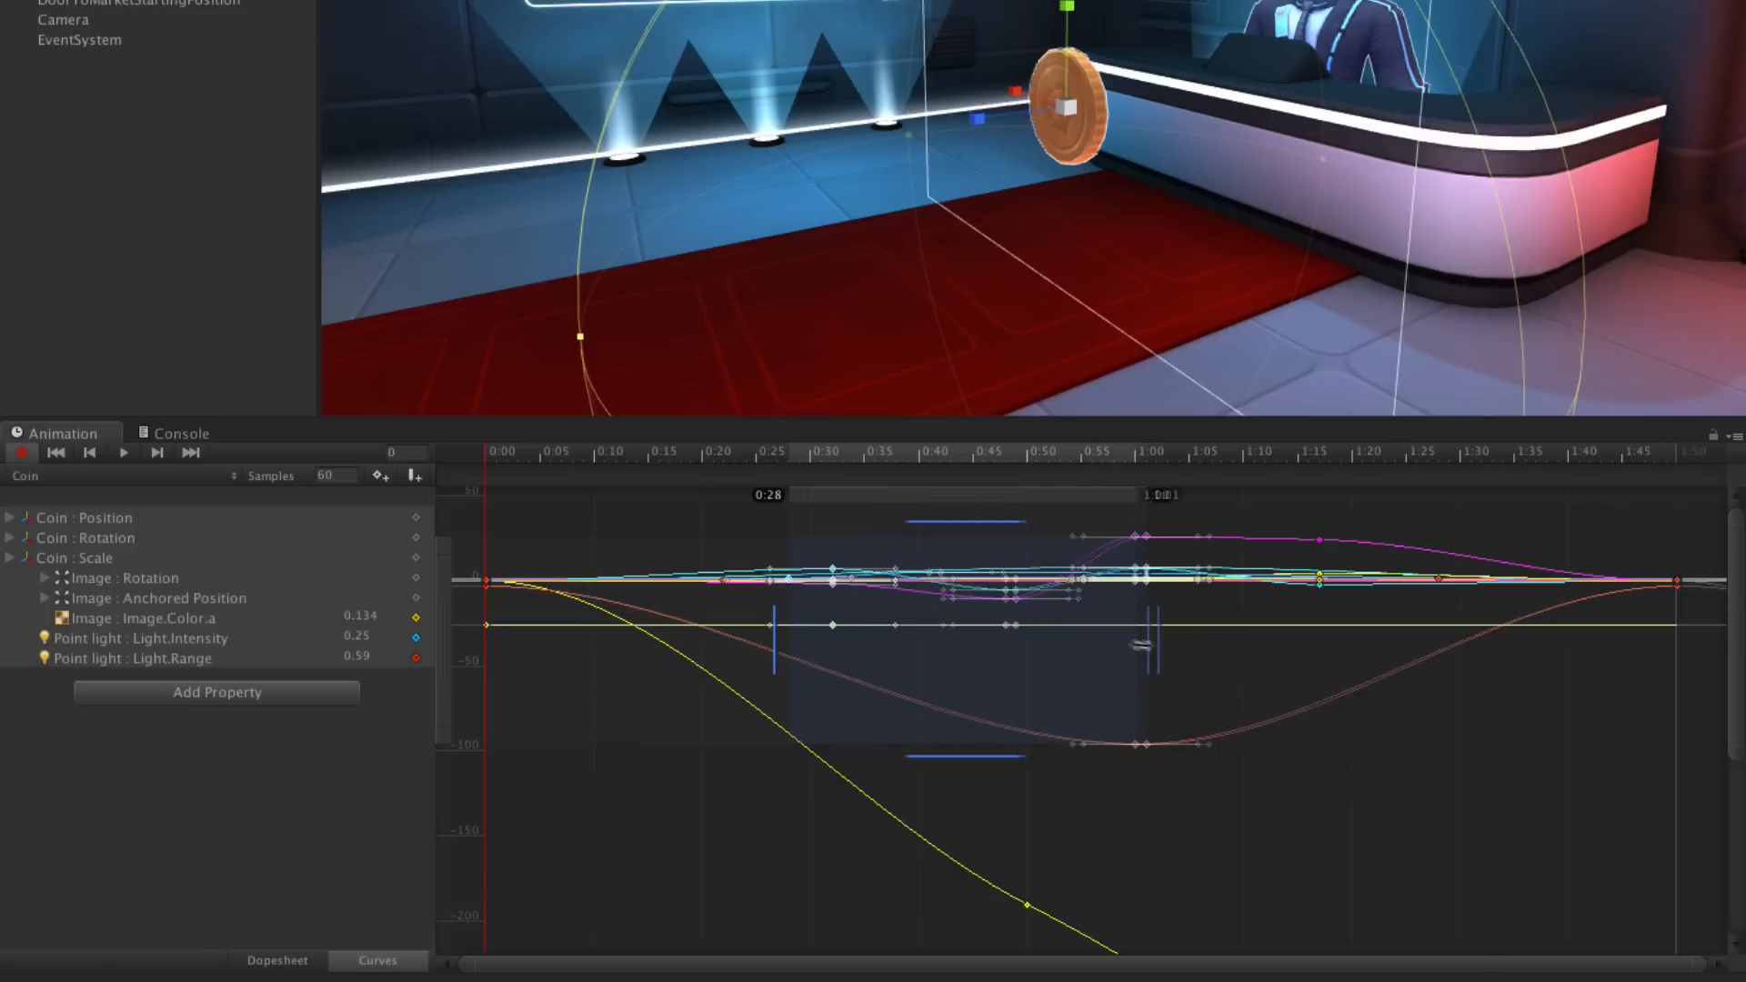
pyautogui.moveTo(1158, 640); pyautogui.dragTo(1053, 641)
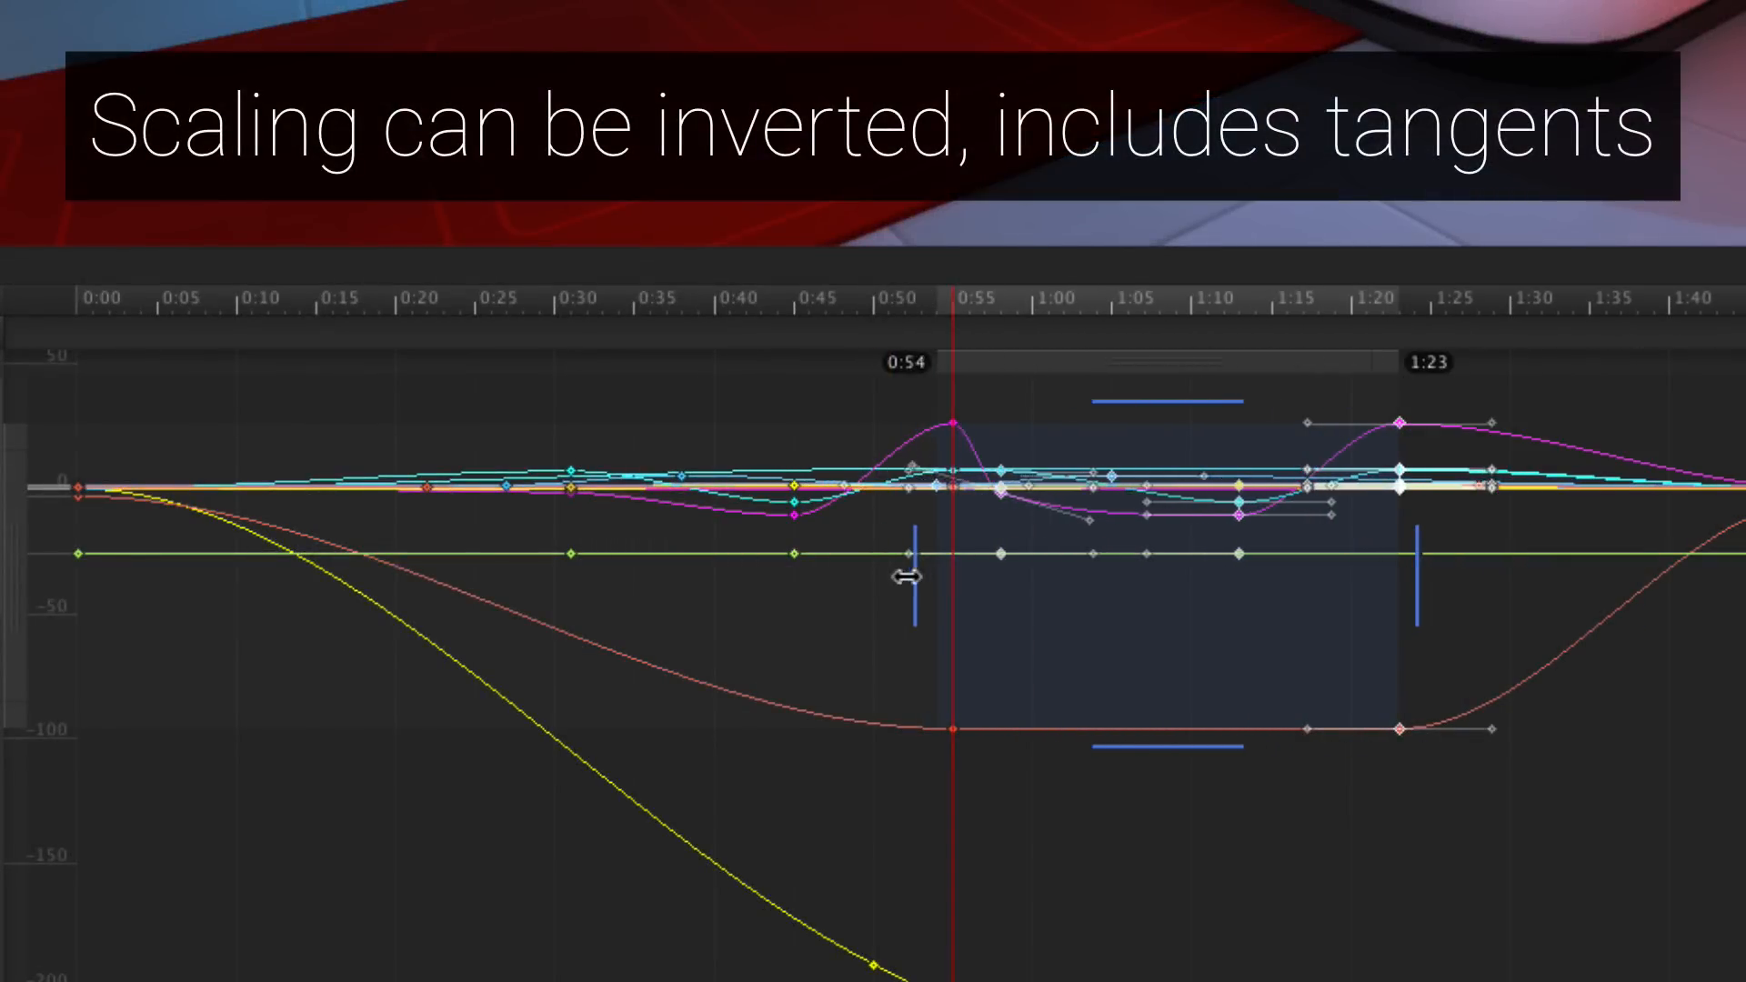
# Drag the box's left edge past its right edge, flipping the keys across 0:54–1:23
pyautogui.moveTo(908, 579); pyautogui.dragTo(960, 589)
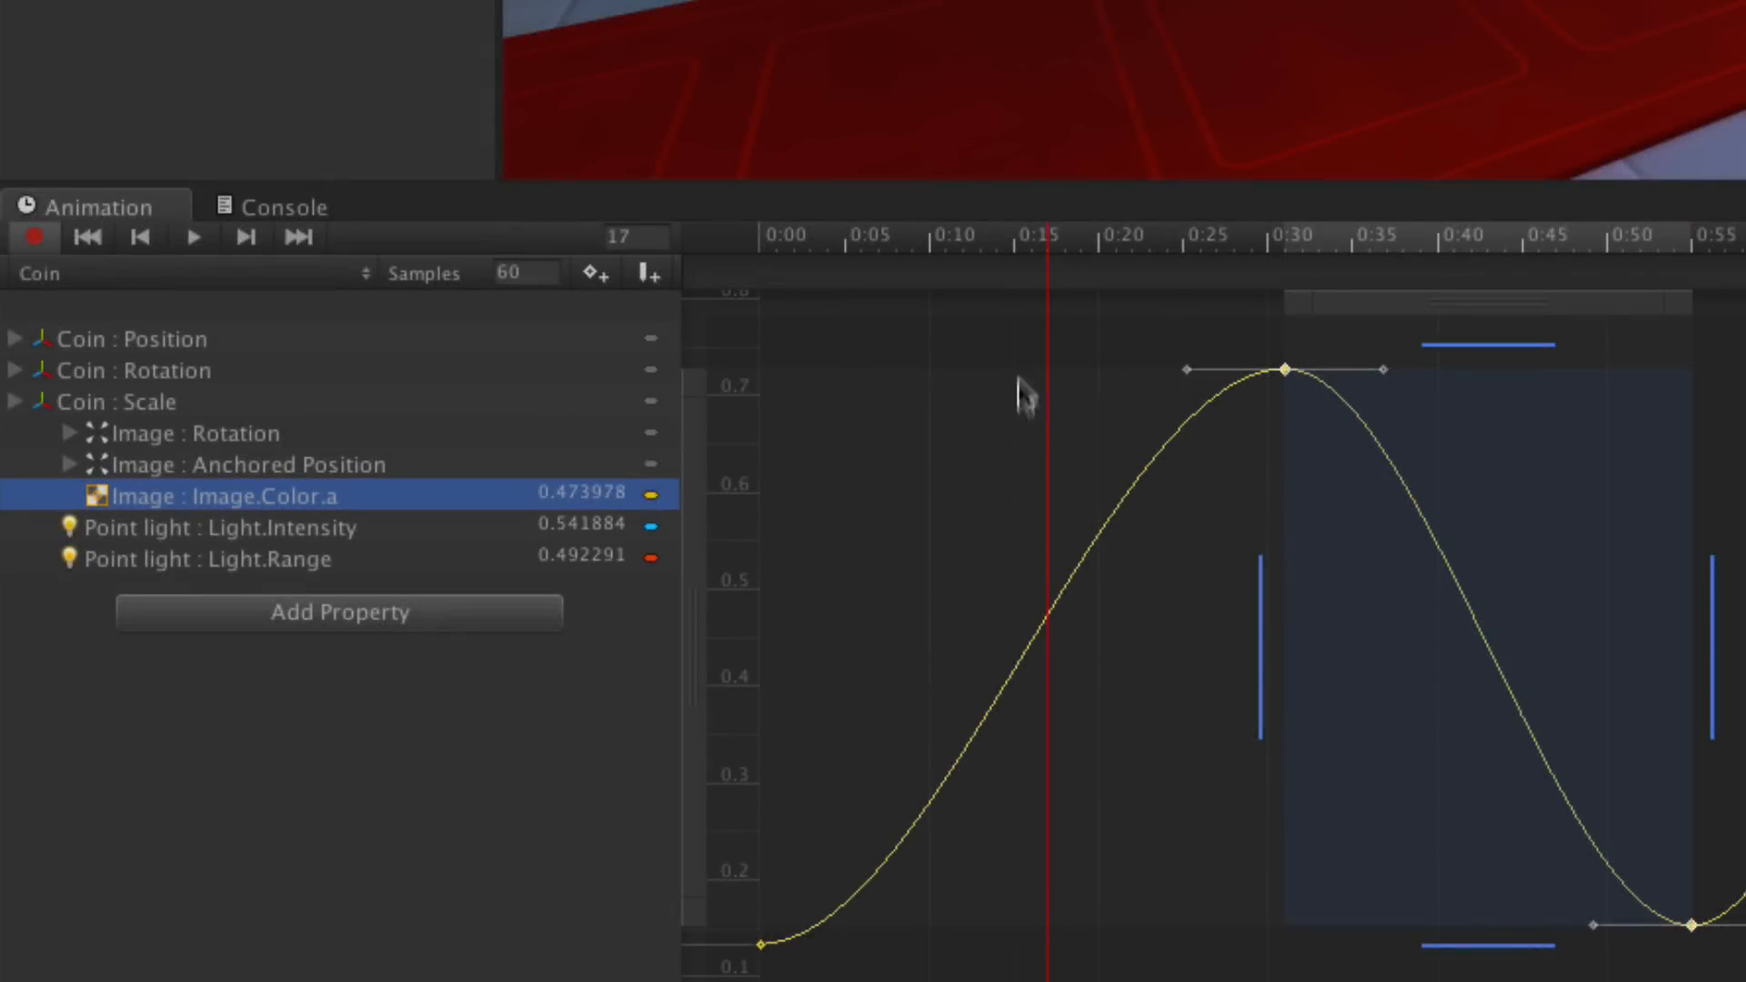
pyautogui.moveTo(456, 365)
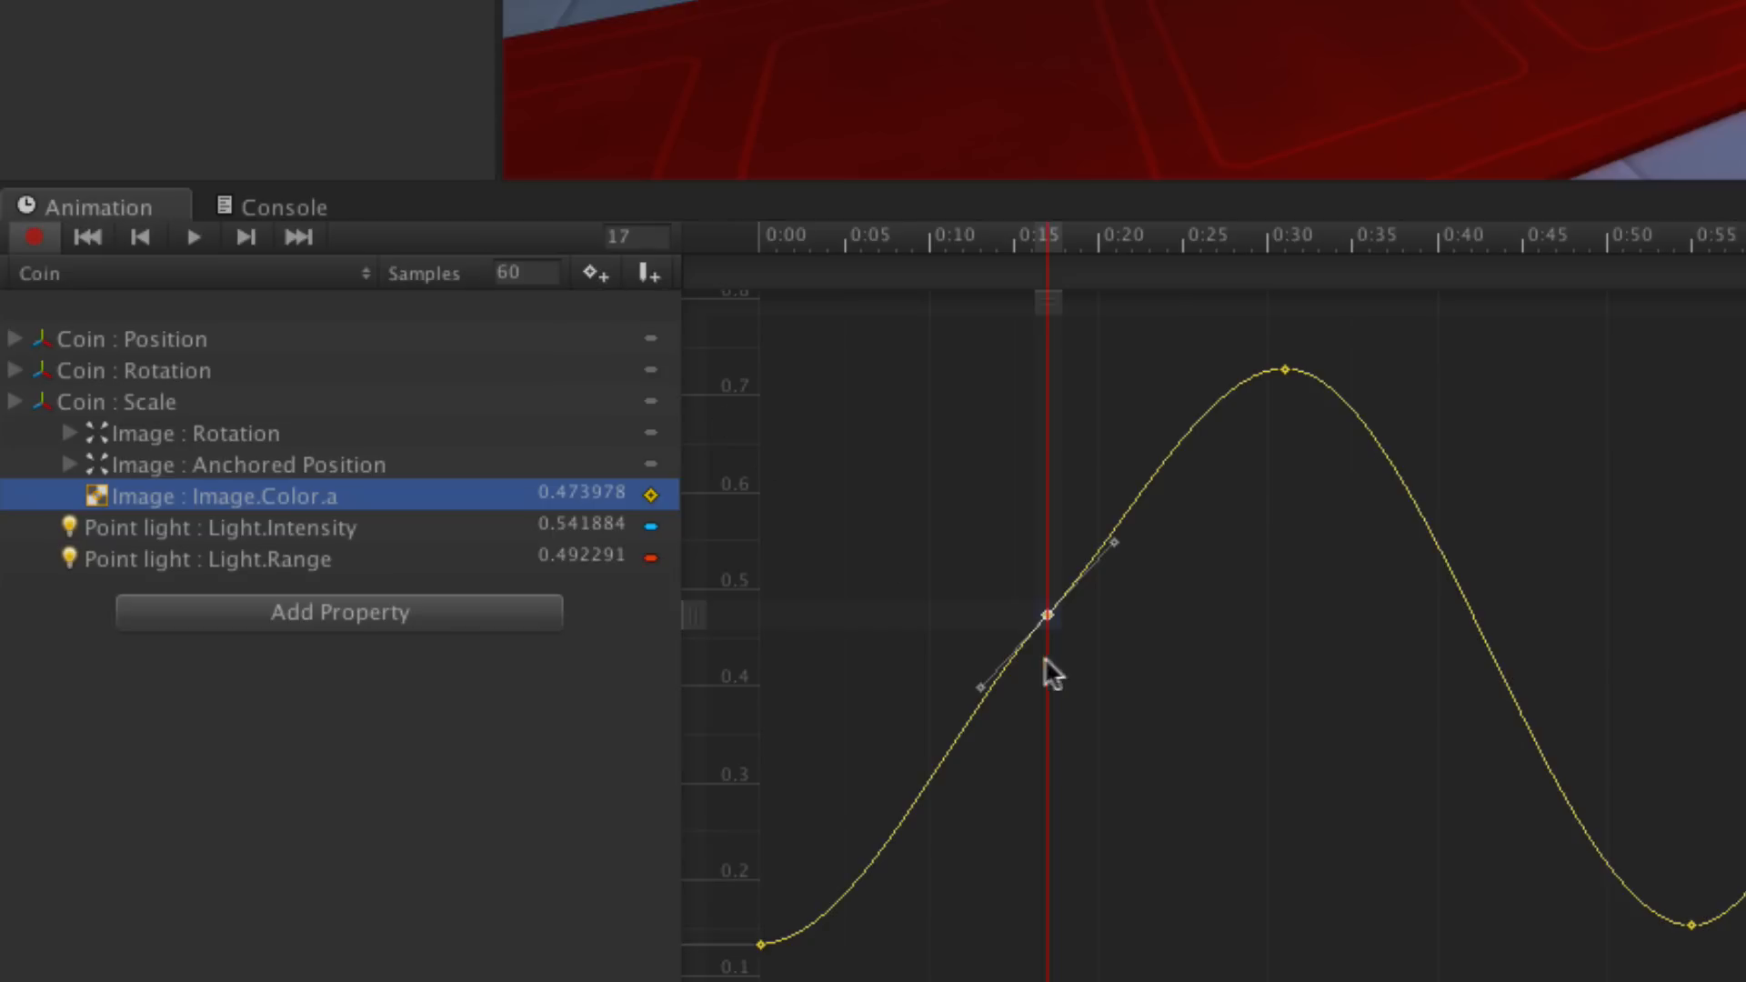
# Drag the new Image.Color.a key around and settle it near 0:15 at about 0.64
pyautogui.moveTo(1043, 615); pyautogui.dragTo(1070, 593)
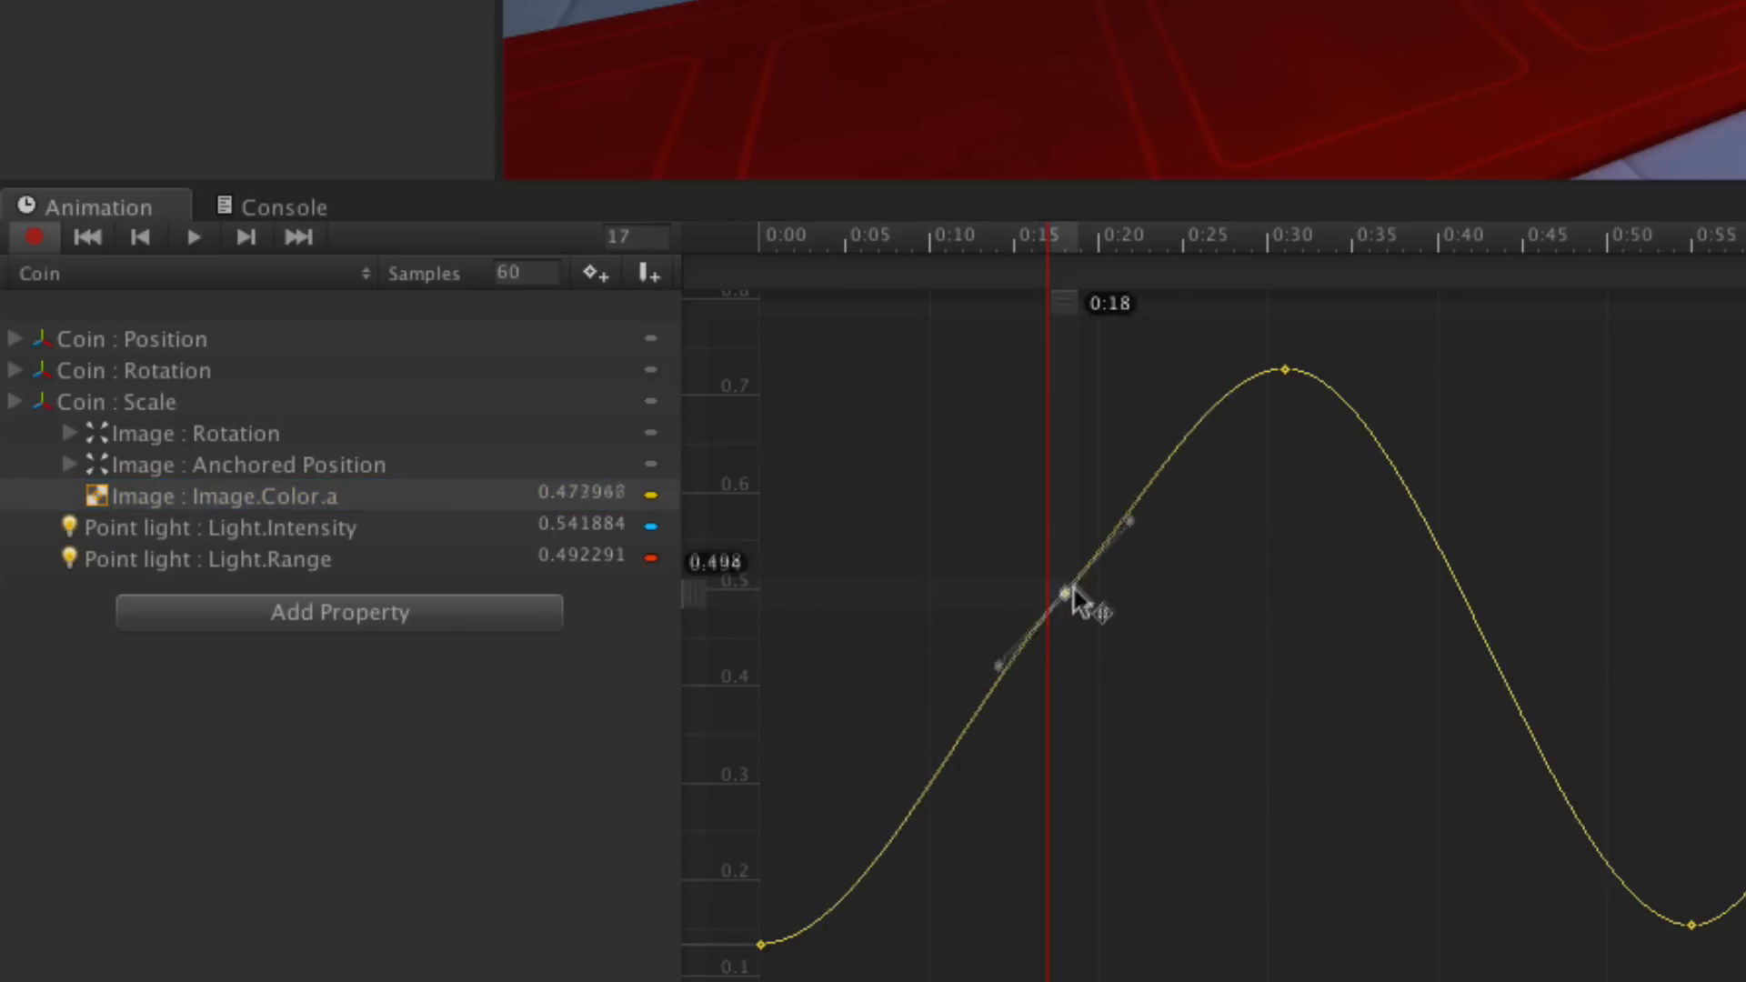
pyautogui.moveTo(1070, 589); pyautogui.dragTo(1184, 671)
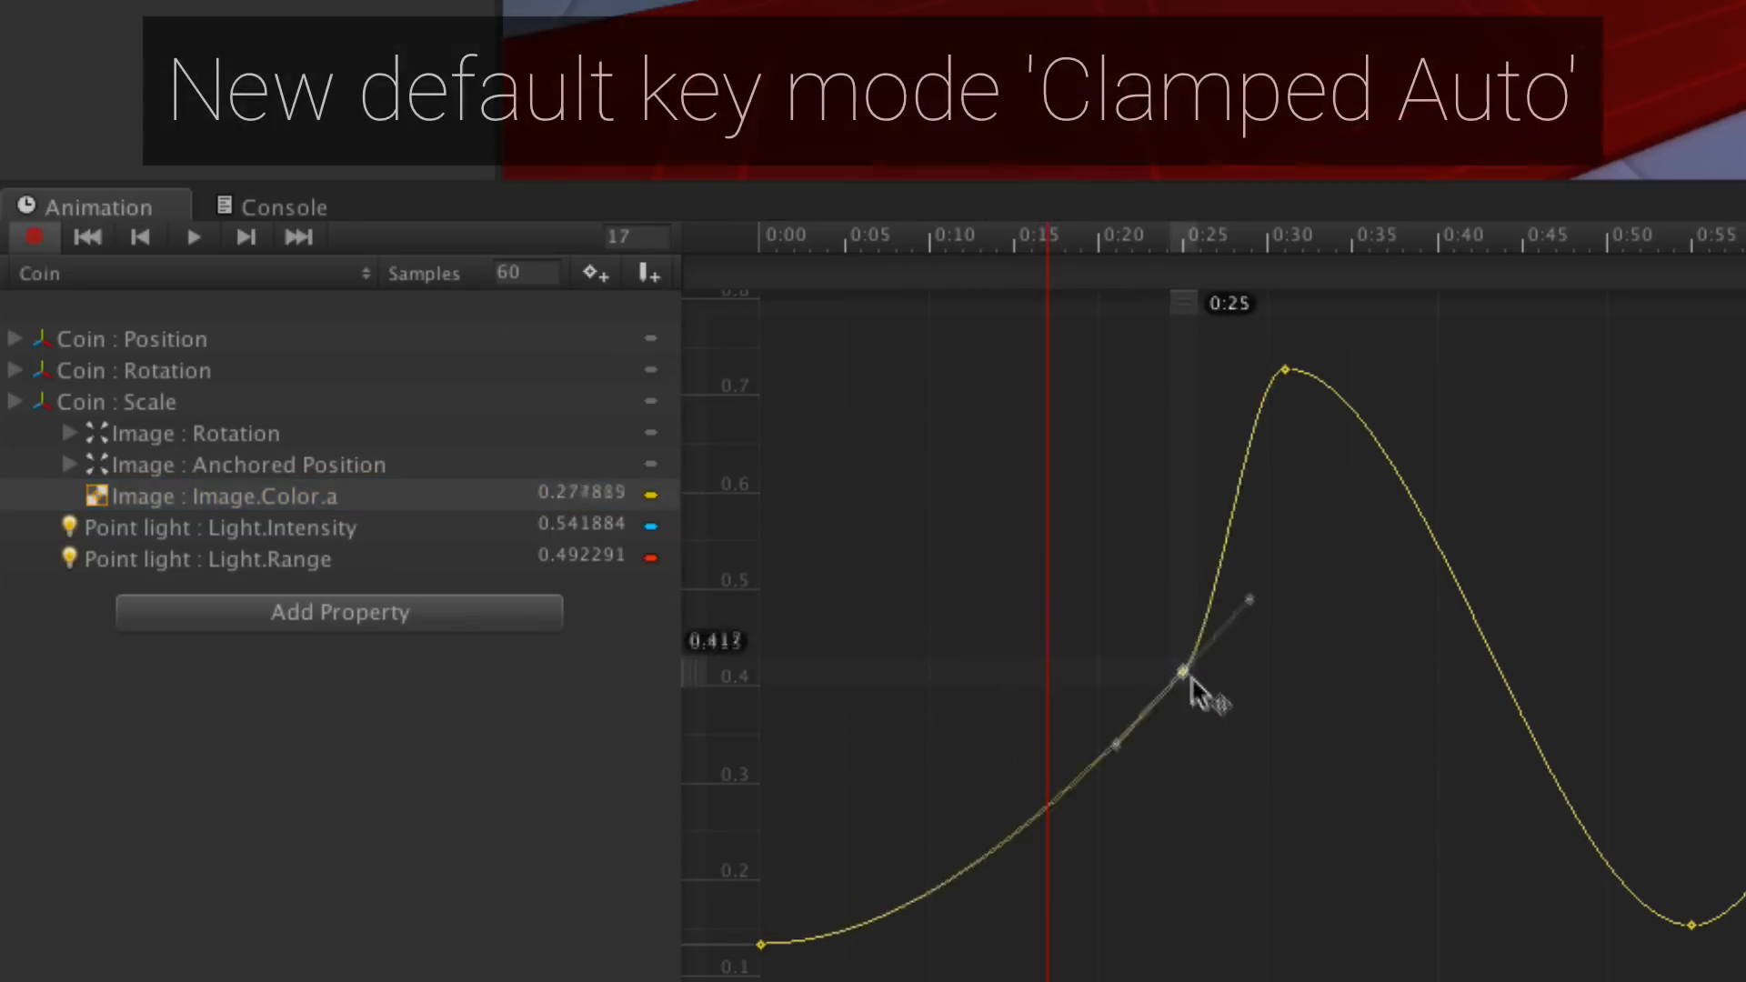
pyautogui.moveTo(1186, 667); pyautogui.dragTo(851, 446)
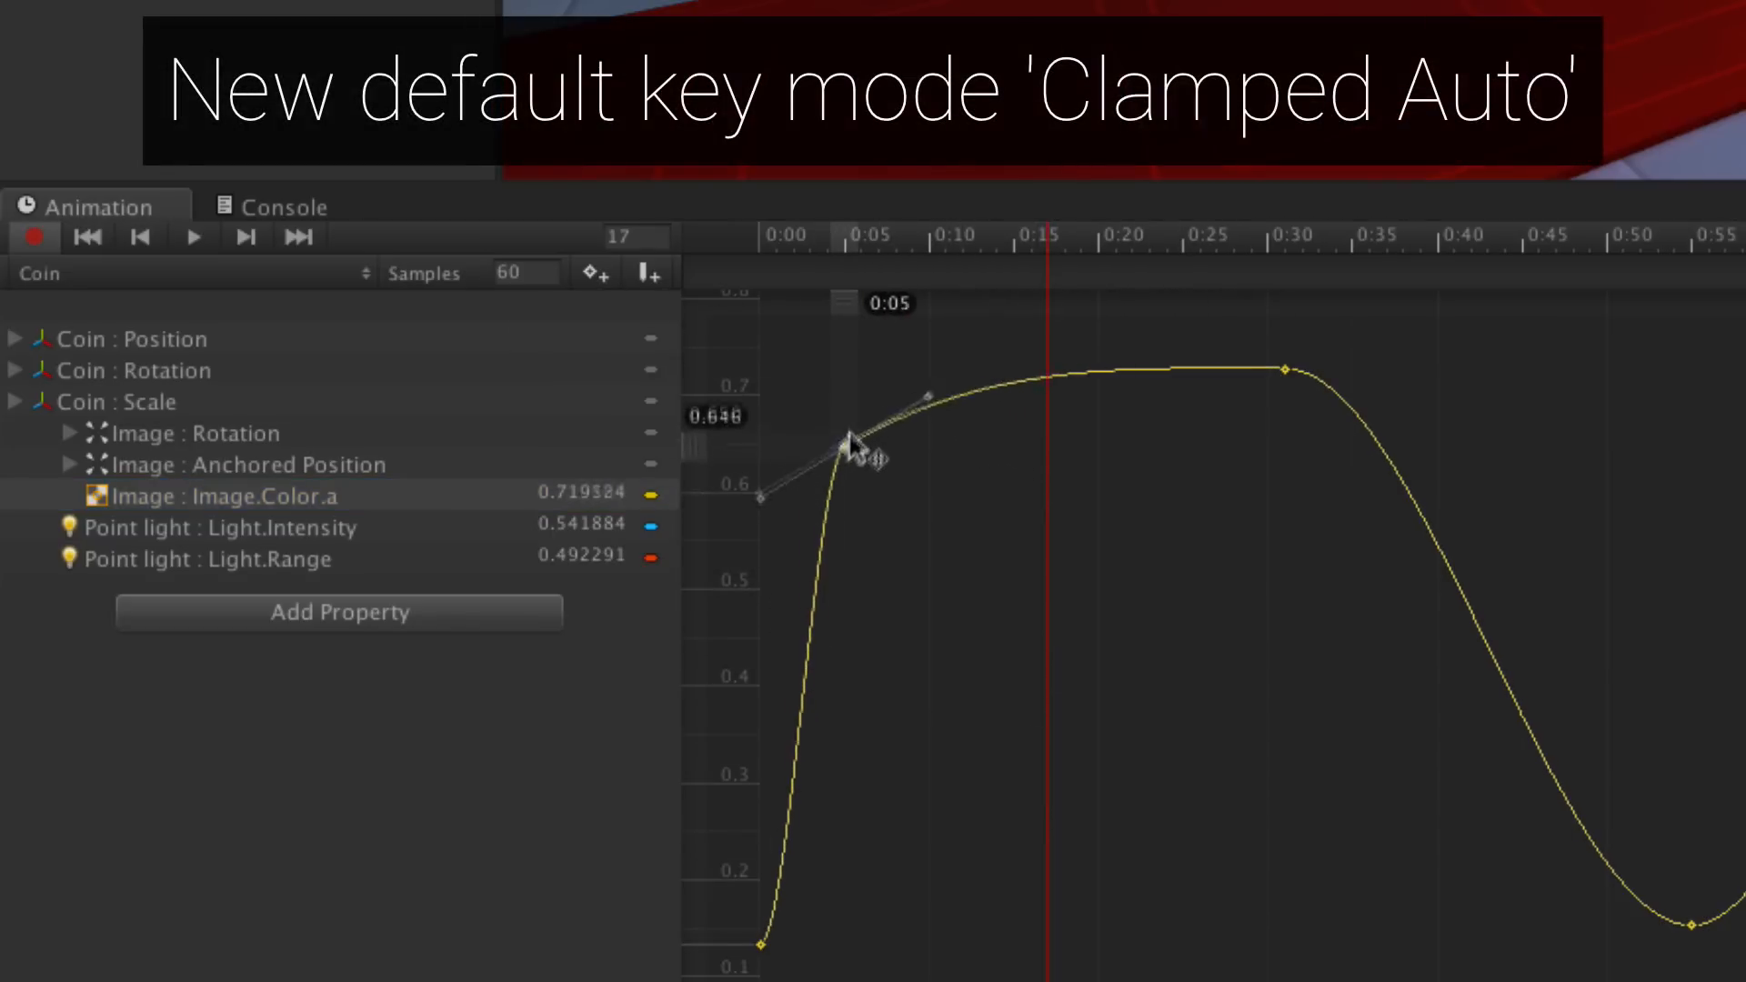
pyautogui.moveTo(857, 446); pyautogui.dragTo(981, 607)
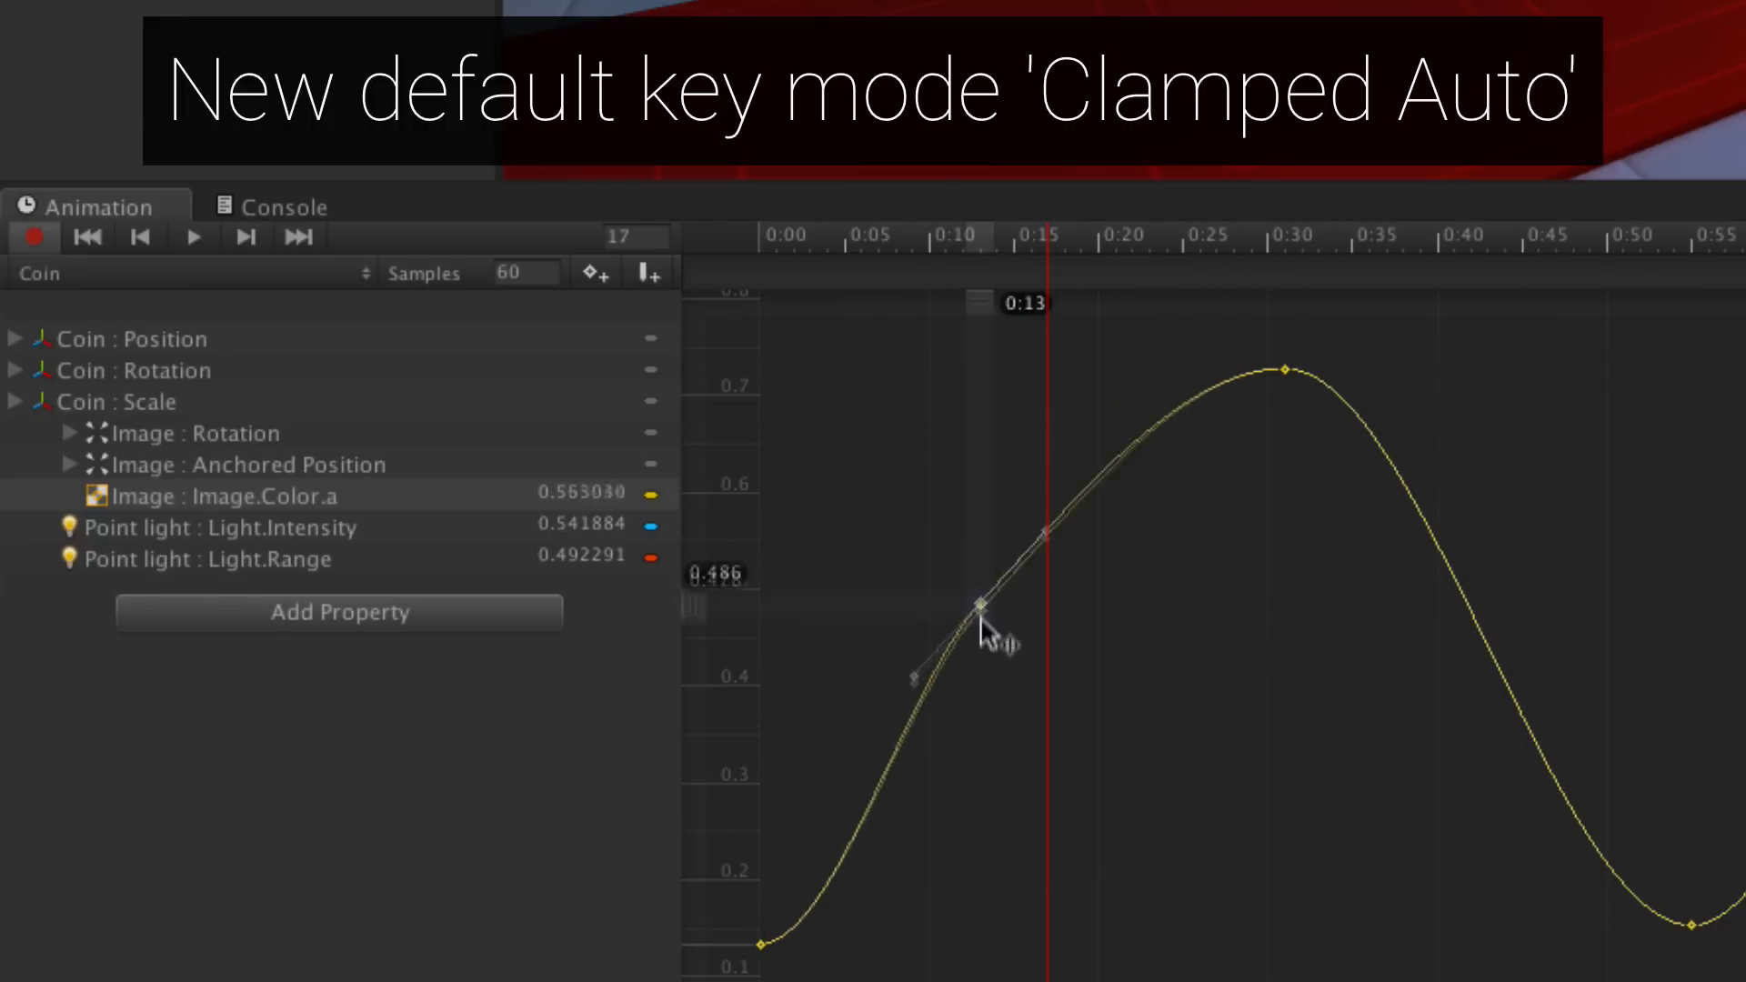
pyautogui.moveTo(983, 604); pyautogui.dragTo(1029, 460)
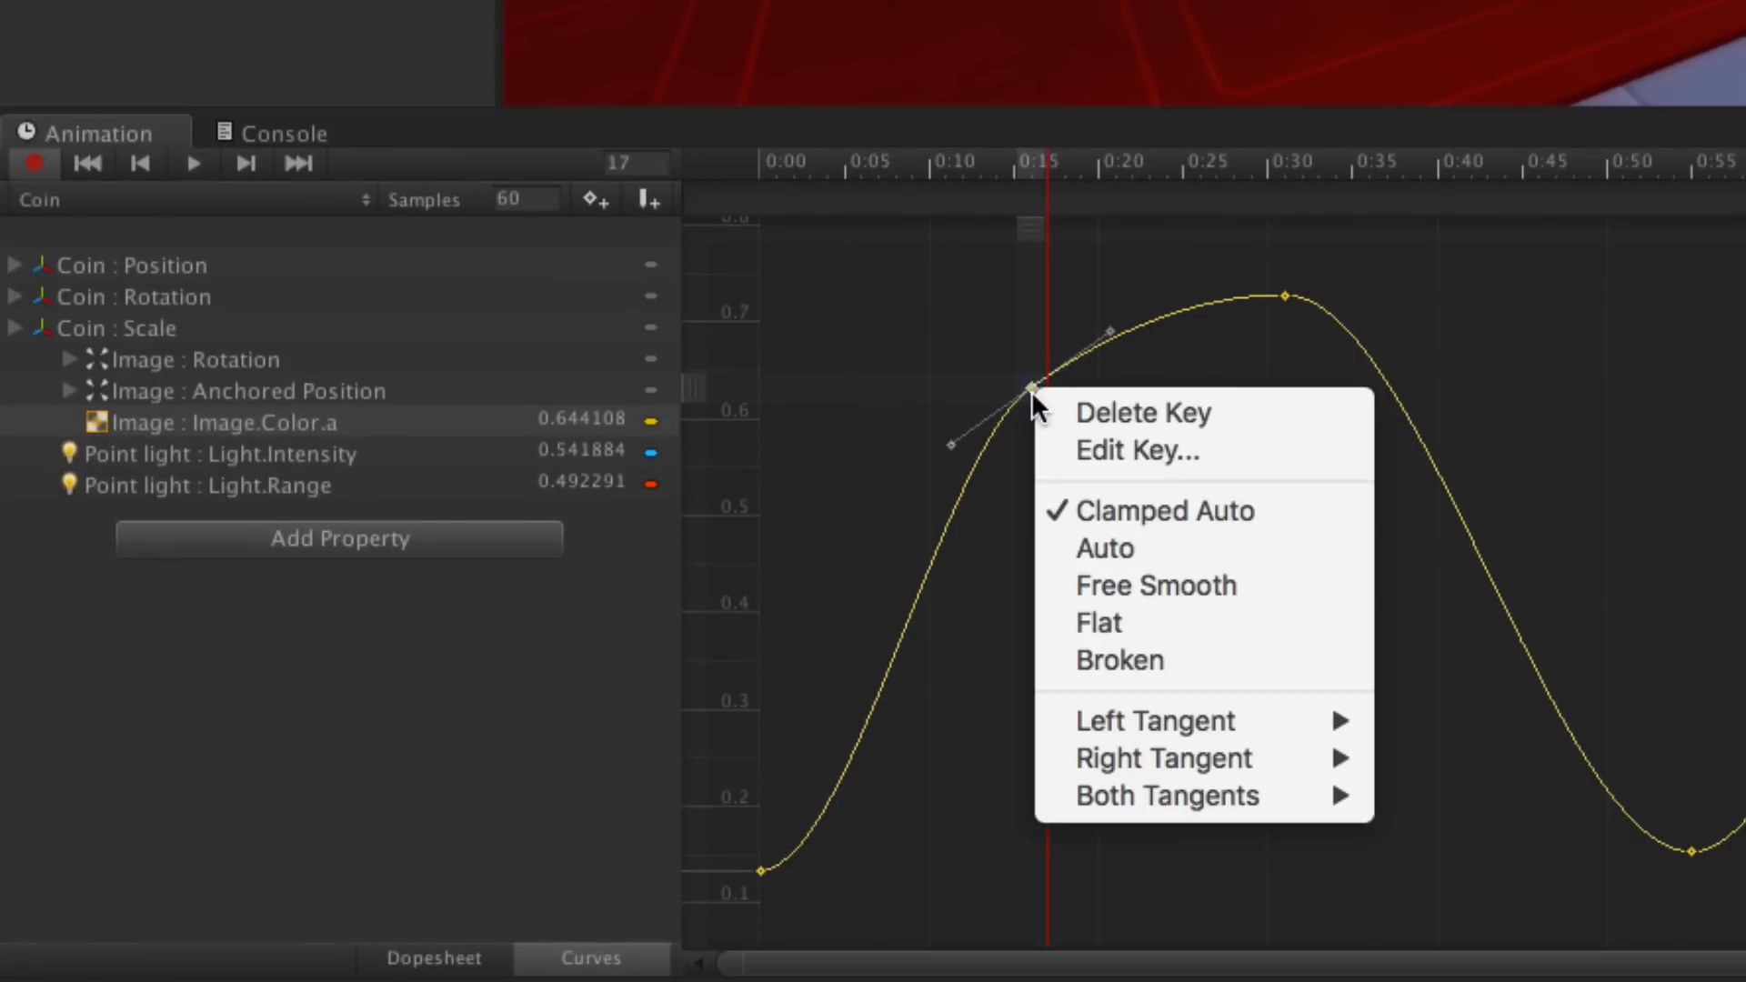
pyautogui.moveTo(1313, 511)
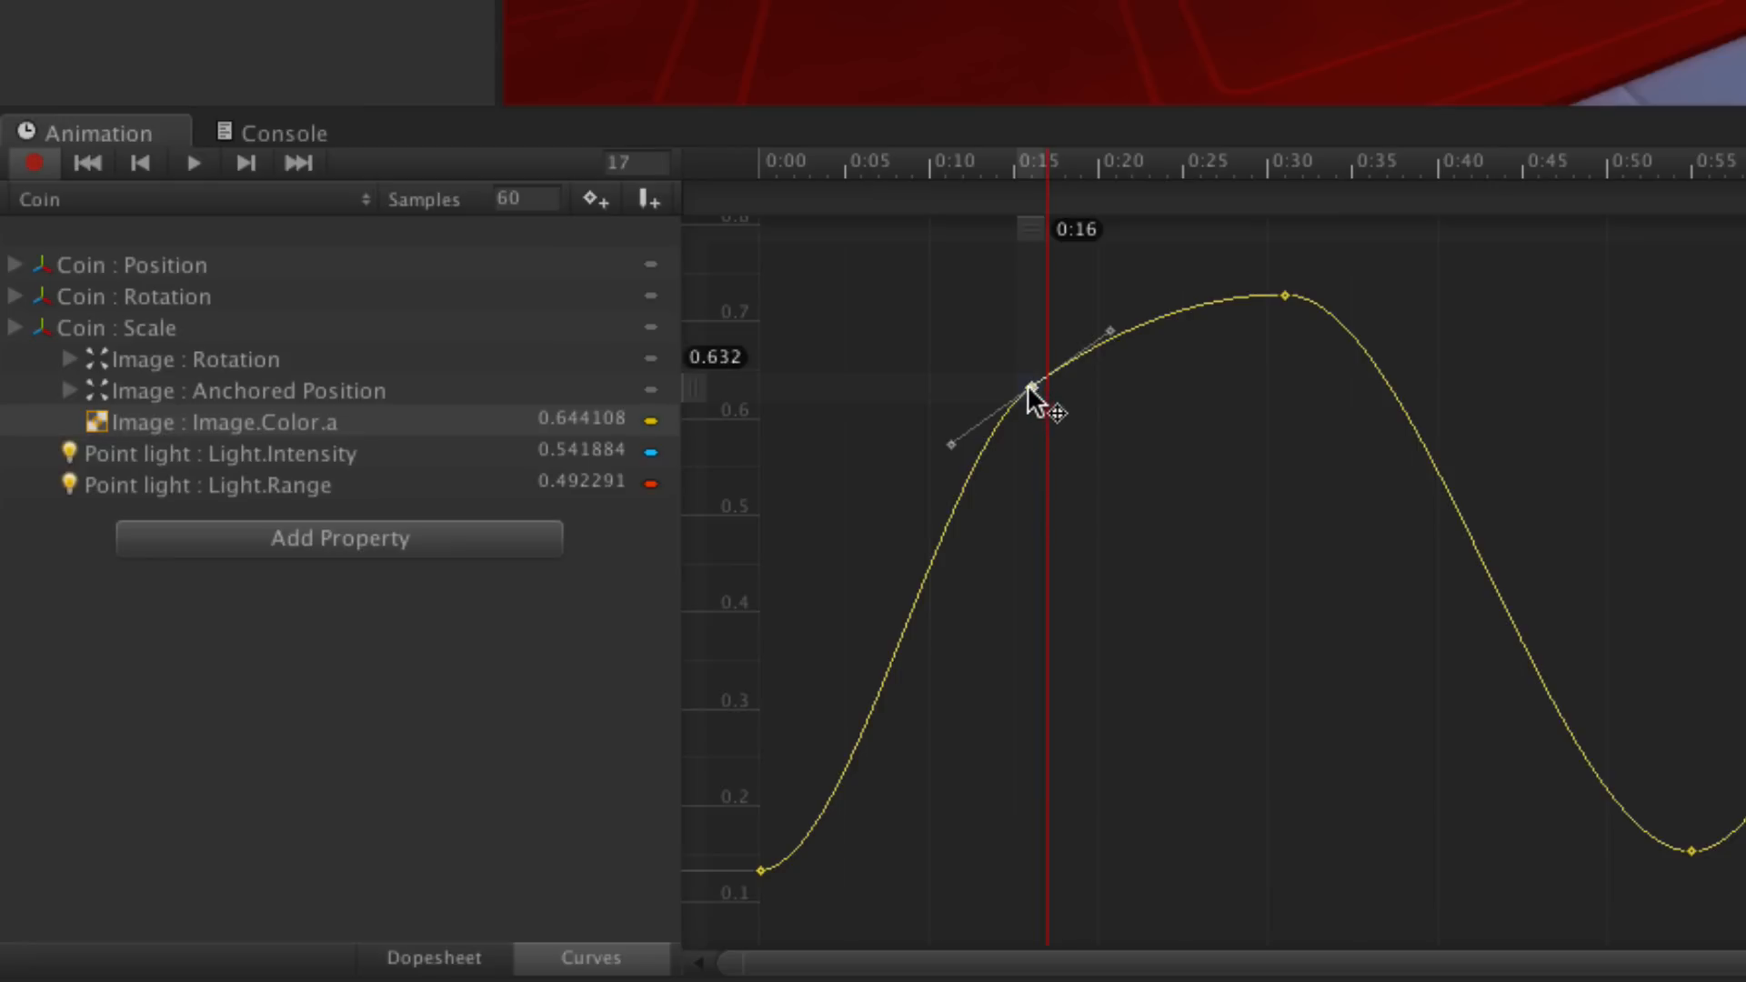
# Move the alpha key to about 0:07, steepen its tangent, and check its tangent mode
pyautogui.moveTo(1026, 389); pyautogui.dragTo(911, 416)
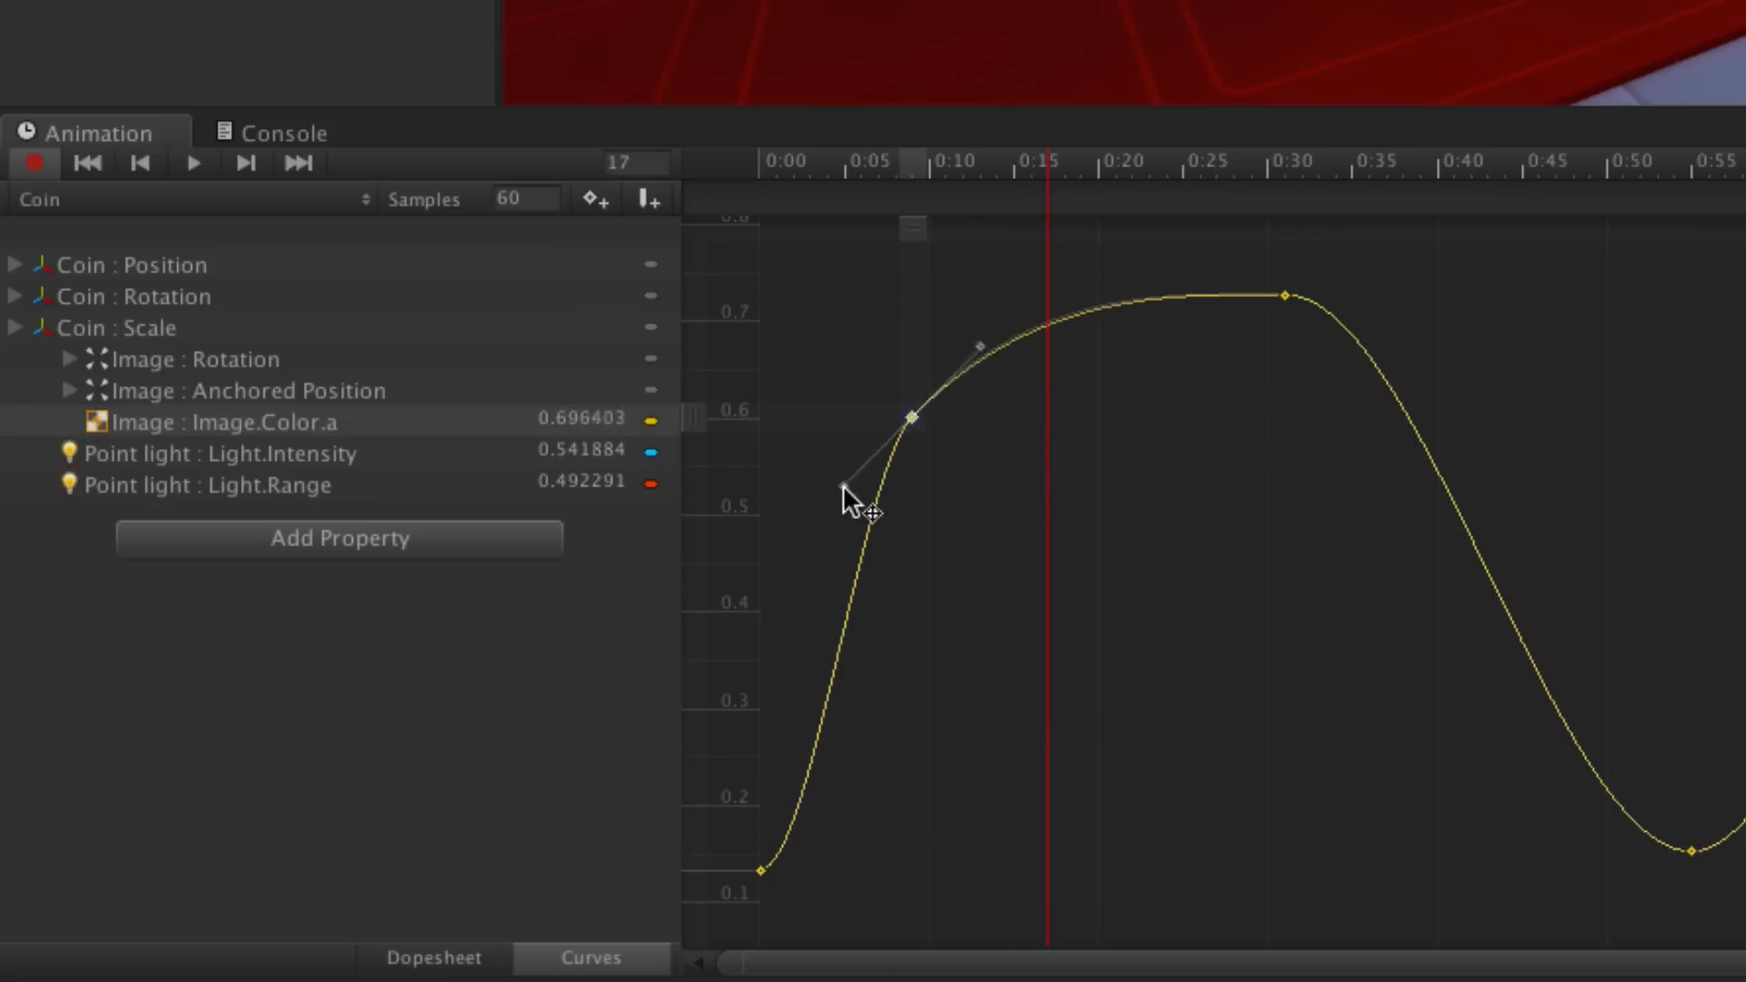
pyautogui.moveTo(855, 504); pyautogui.dragTo(911, 415)
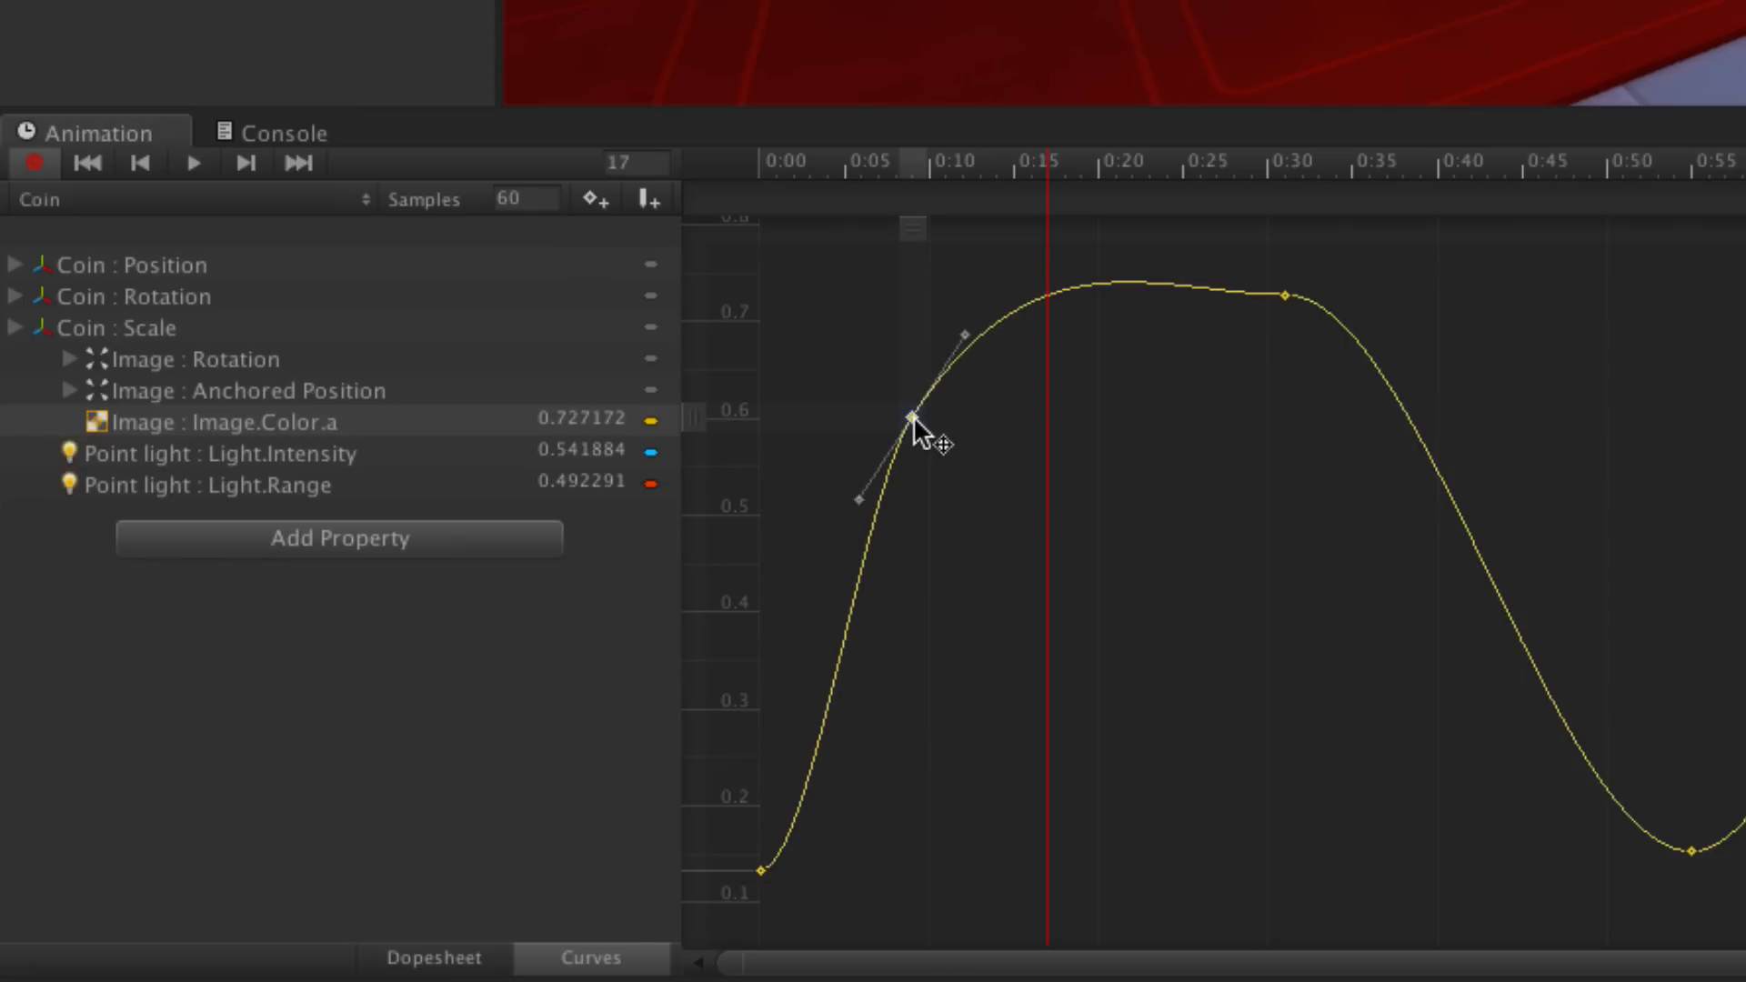
pyautogui.rightClick(909, 418)
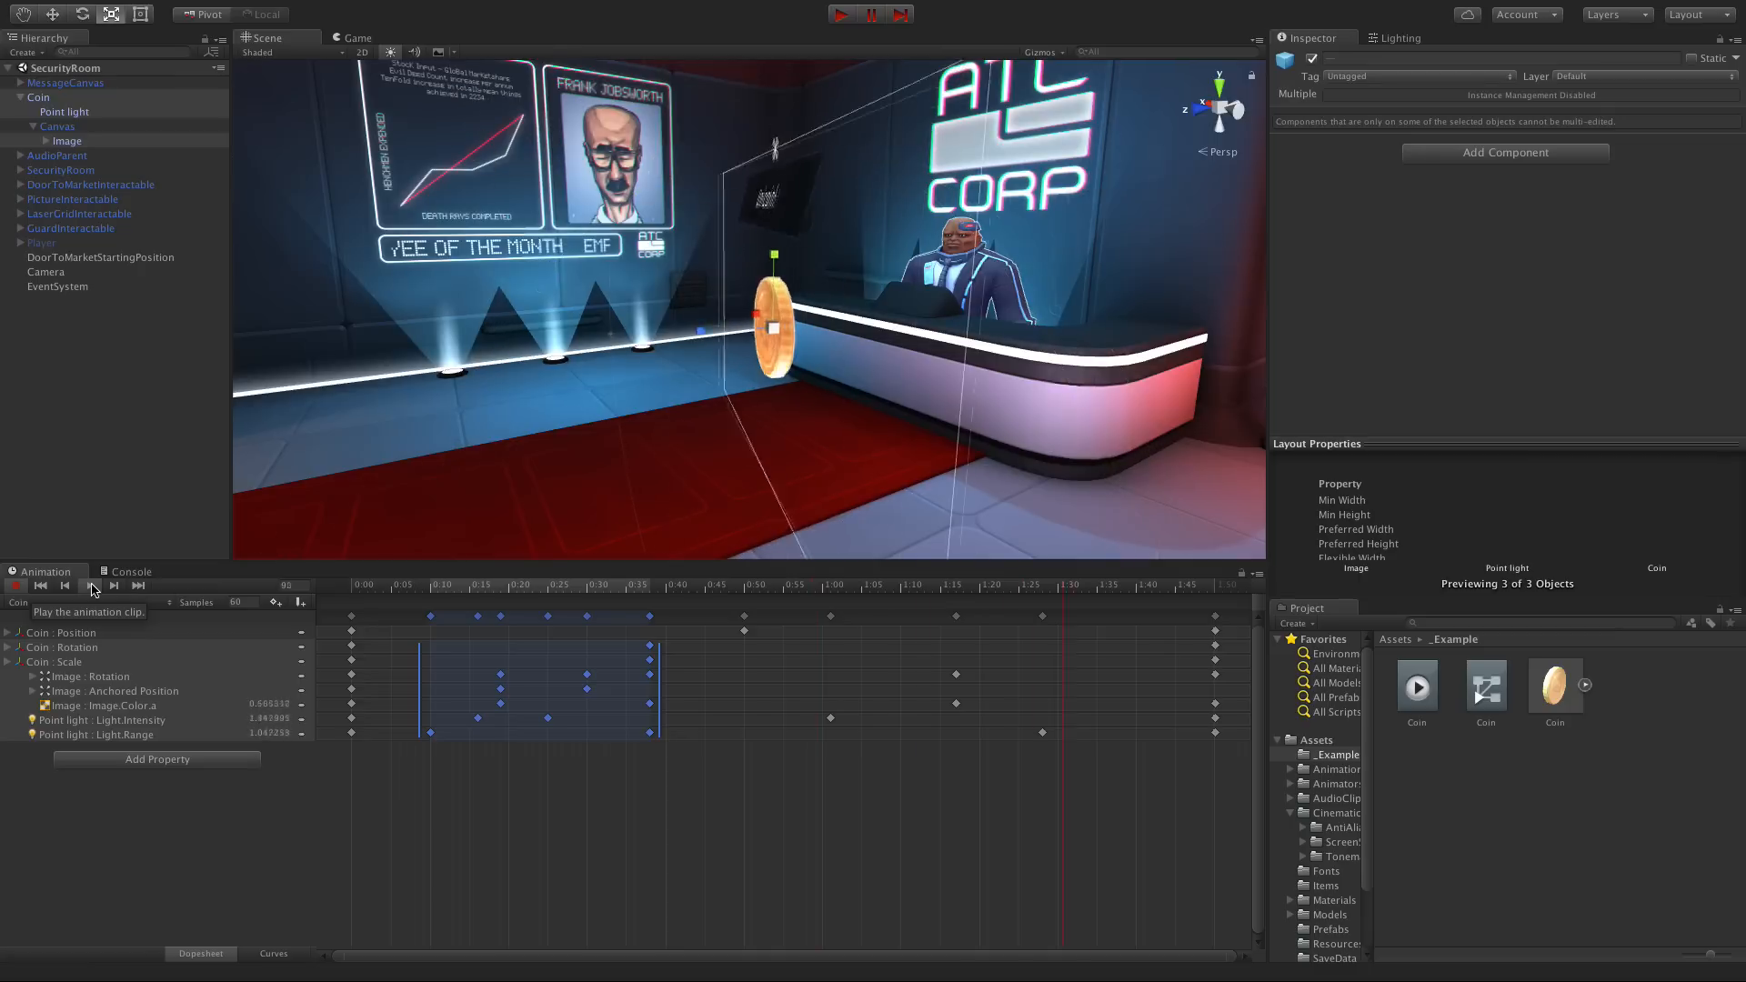
# Play the edited Coin clip so the coin turns and its label appears in the scene
pyautogui.click(91, 586)
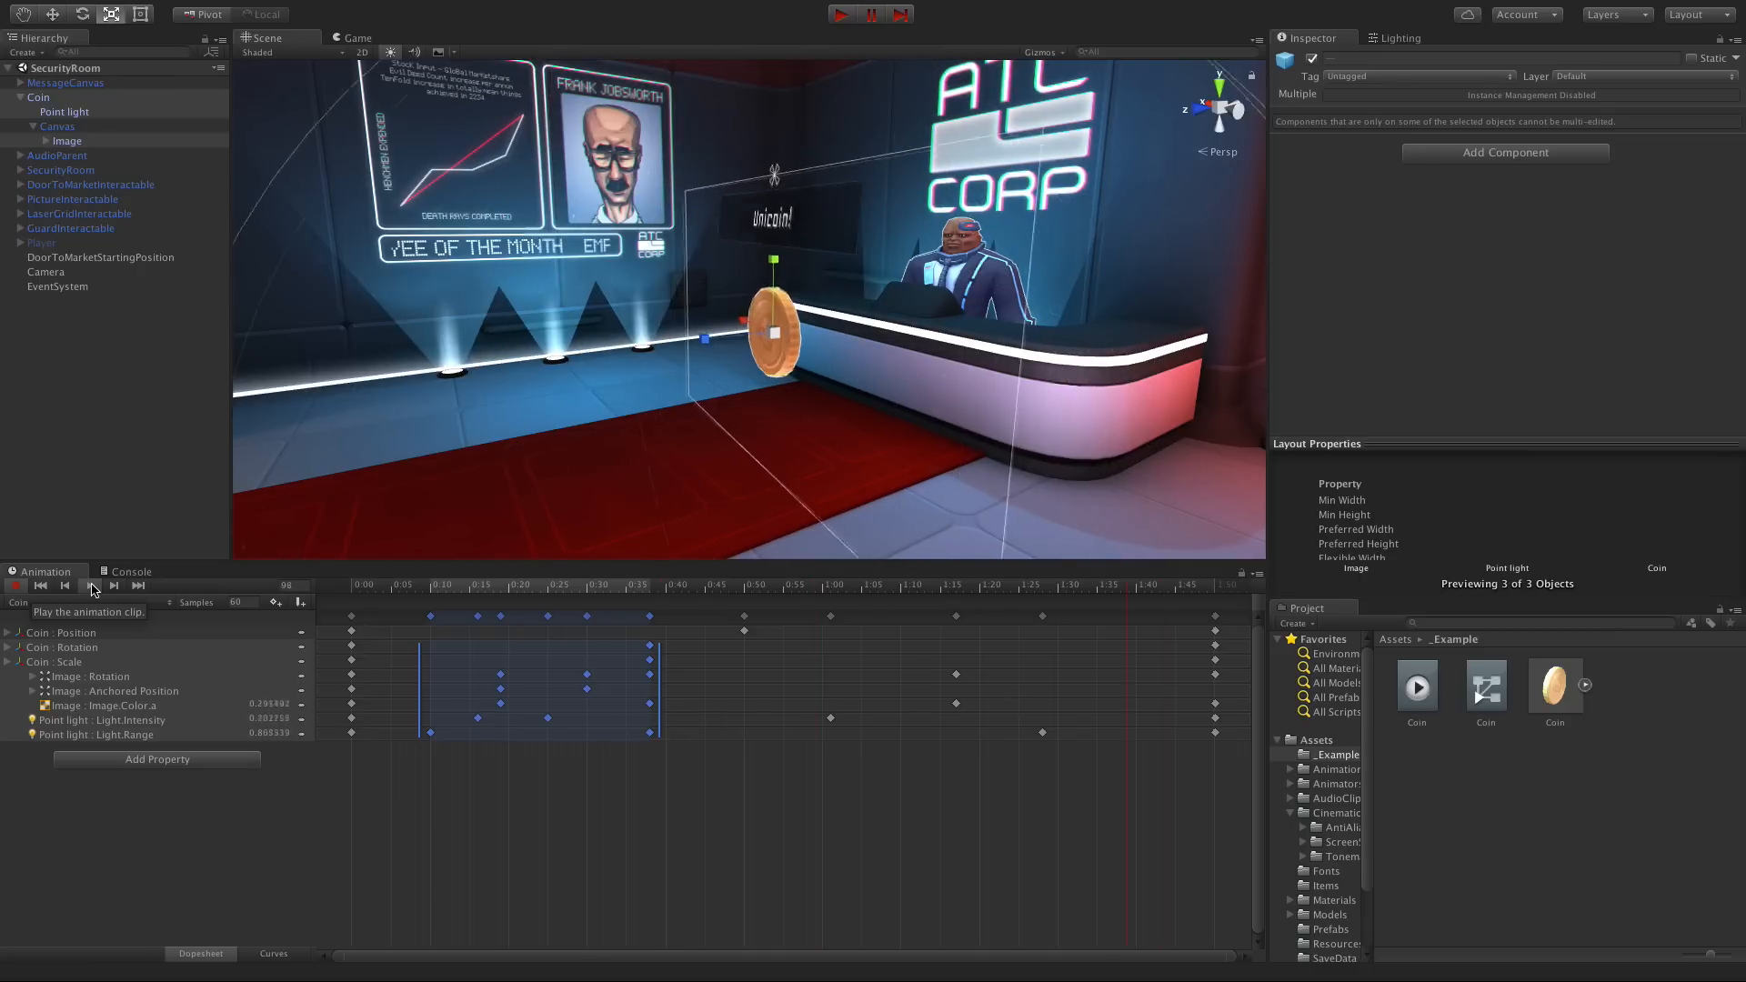